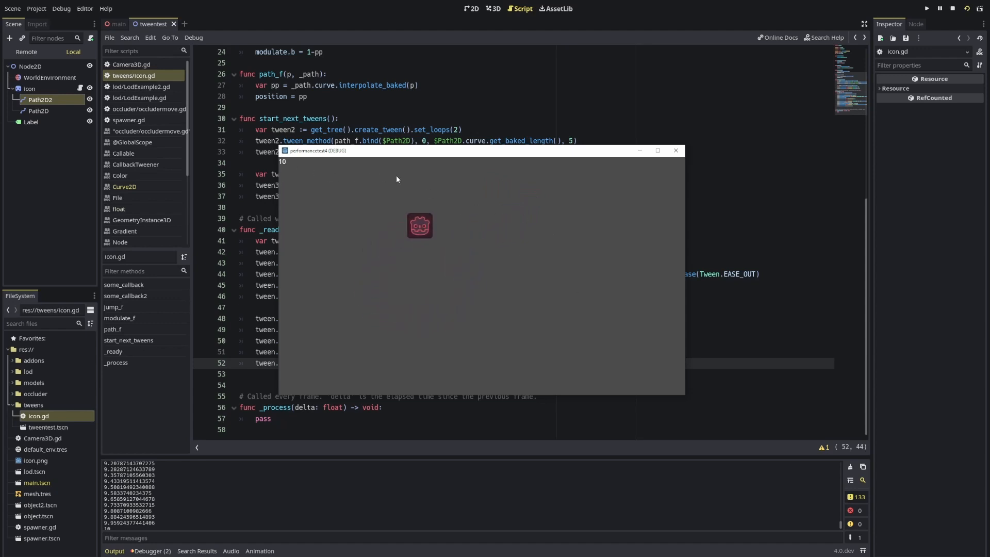
pyautogui.moveTo(485, 189)
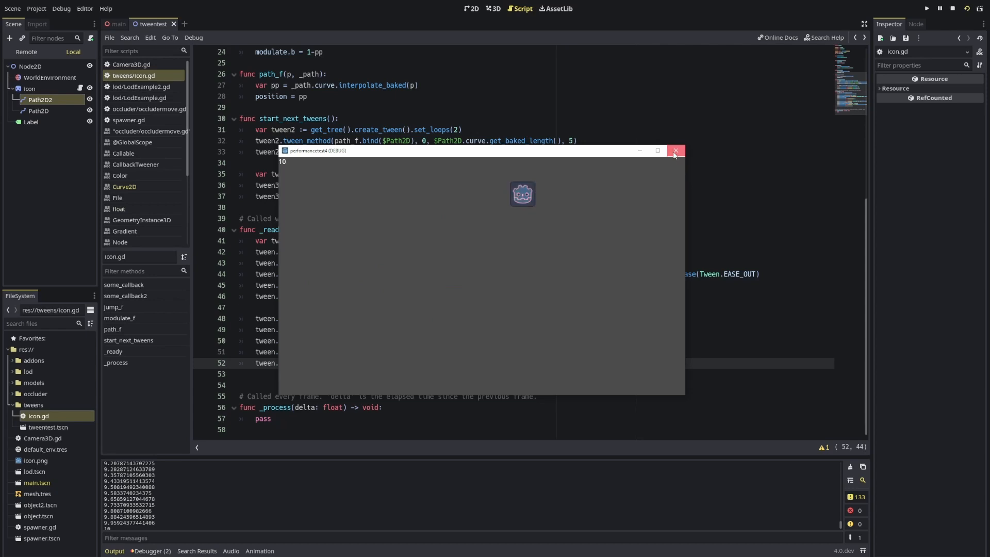
# Close the running tween demo's game window to stop the scene
pyautogui.click(675, 151)
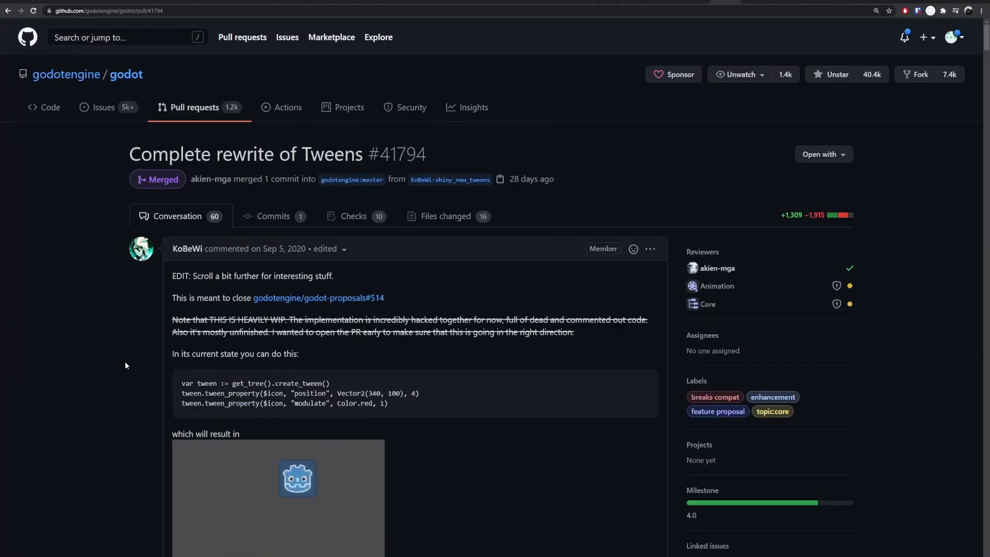
pyautogui.moveTo(187, 248)
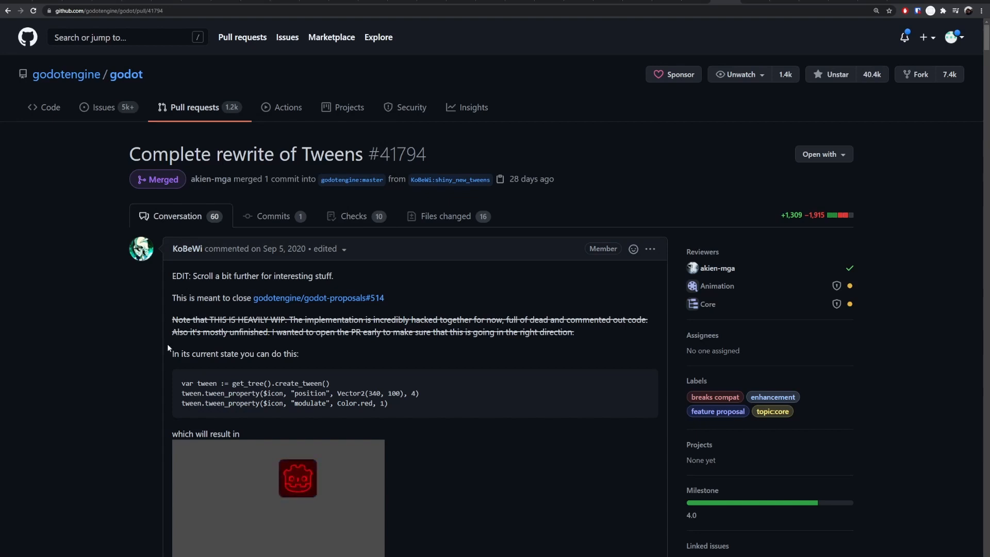
# Scroll the Tweens rewrite pull request down to its example animation
pyautogui.scroll(-3)
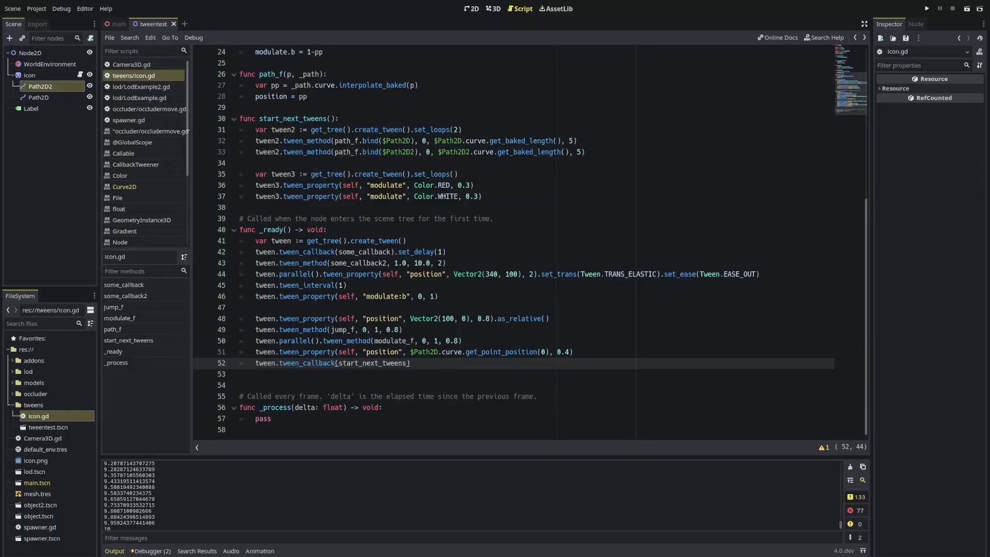
# Click into the icon.gd script and scroll back up through the code
pyautogui.click(327, 229)
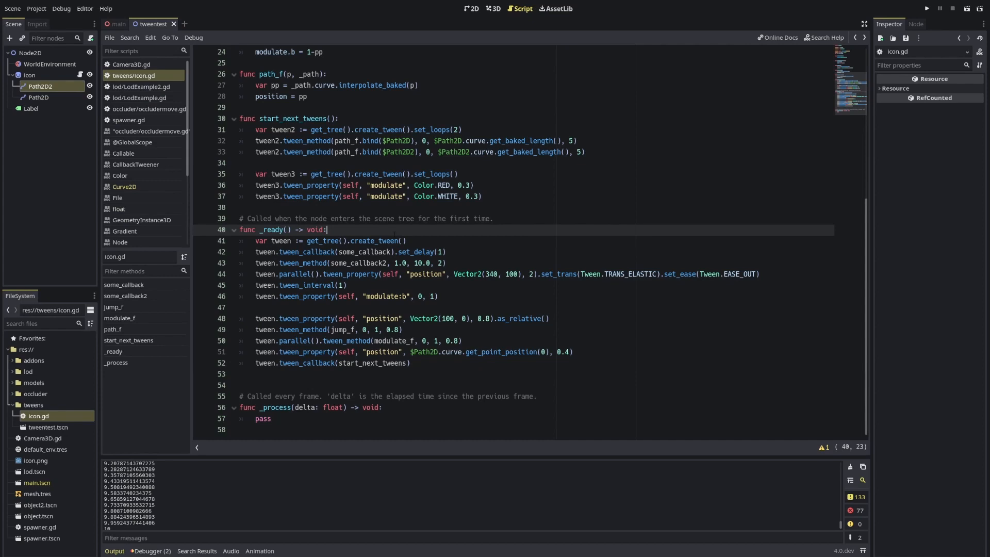
pyautogui.scroll(3)
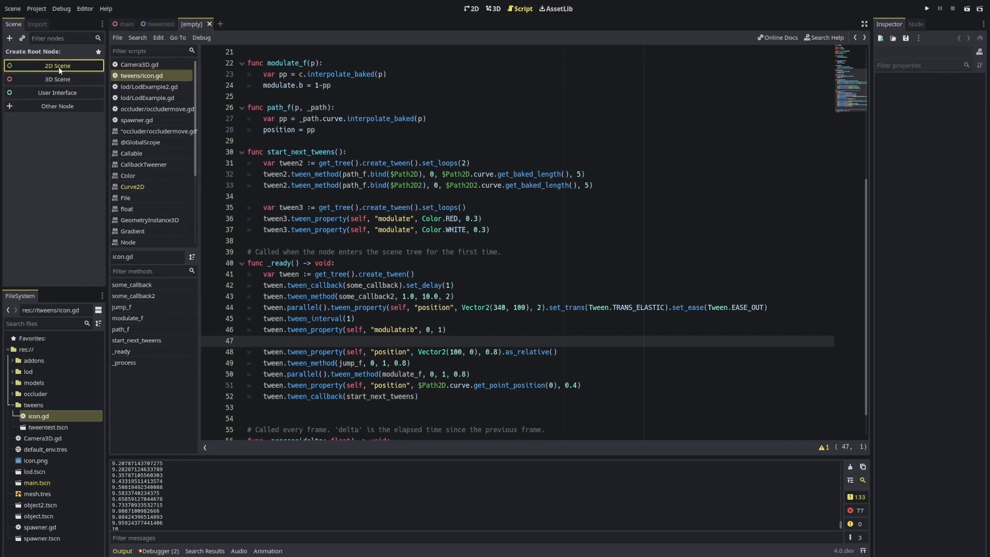
# Give the new scene a 2D root and save it as tweens/tweentest2.tscn
pyautogui.click(56, 65)
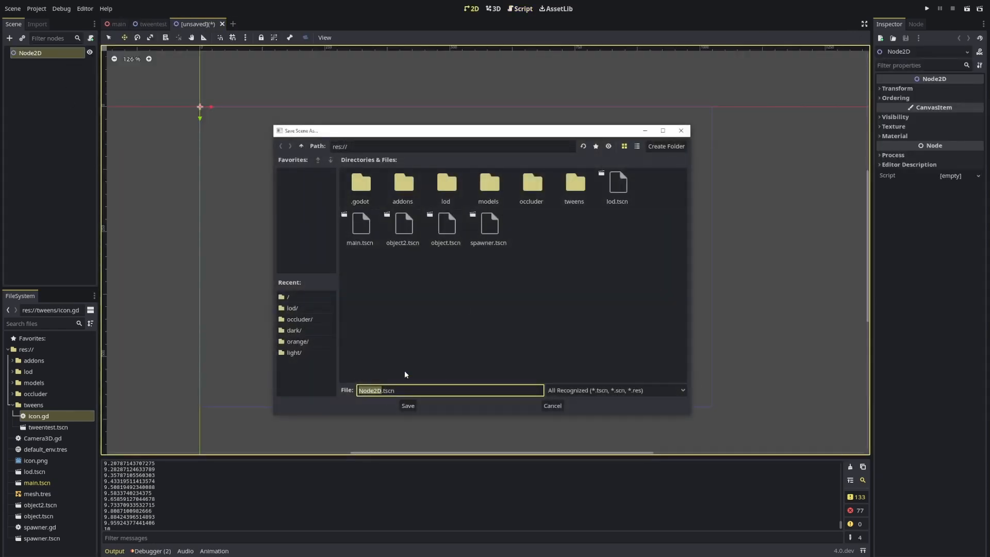
pyautogui.doubleClick(574, 186)
pyautogui.write('tweentest')
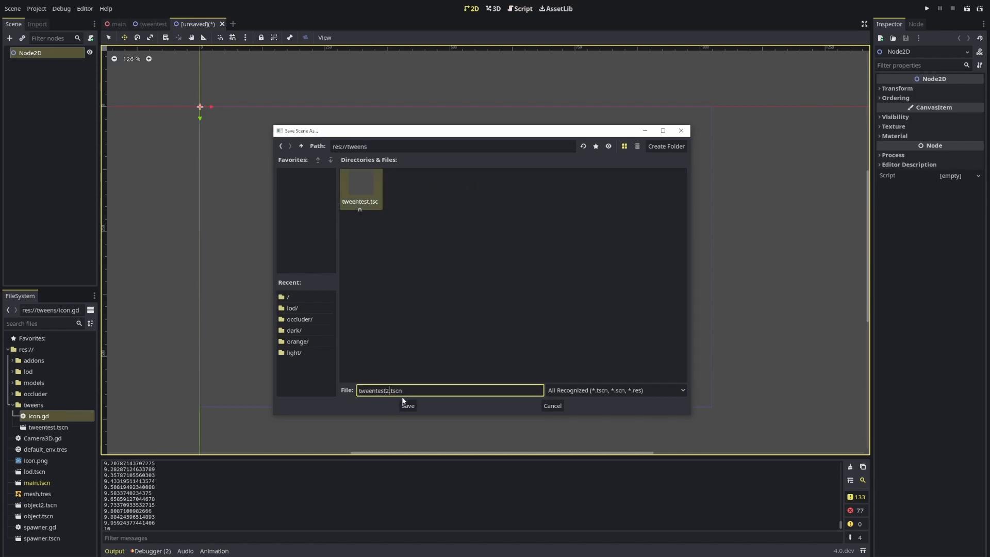
pyautogui.click(407, 406)
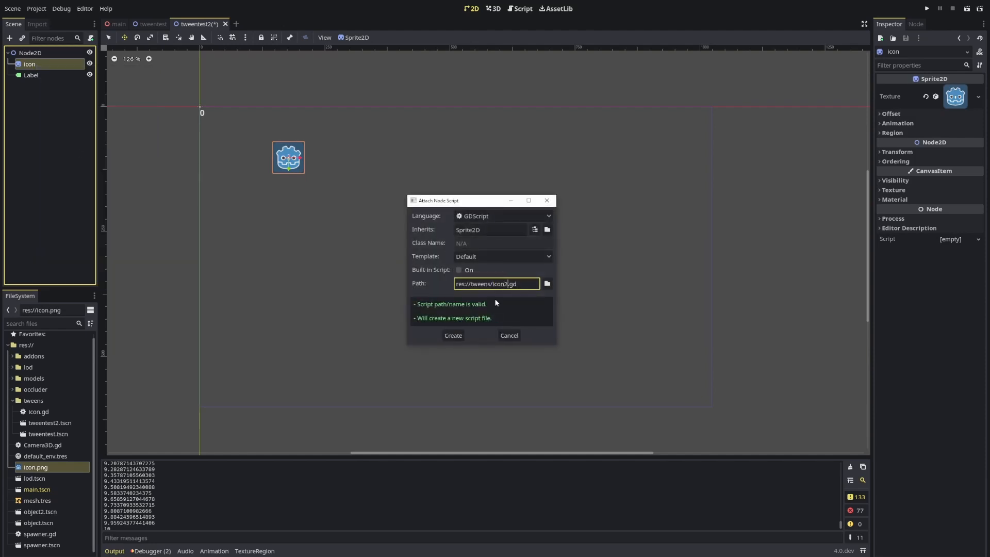
# Create the icon2.gd script for the icon and dismiss the Create New Node search
pyautogui.click(452, 335)
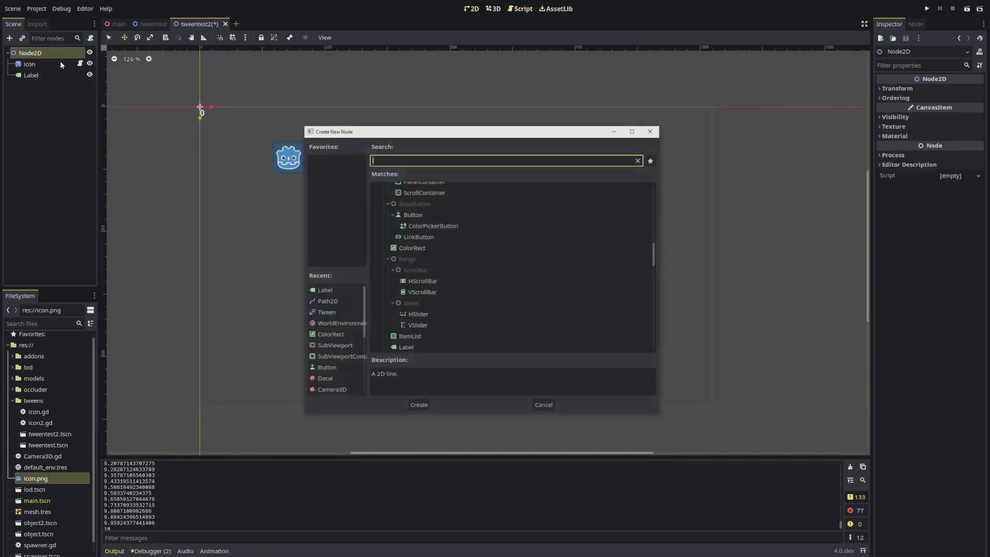
pyautogui.write('tw')
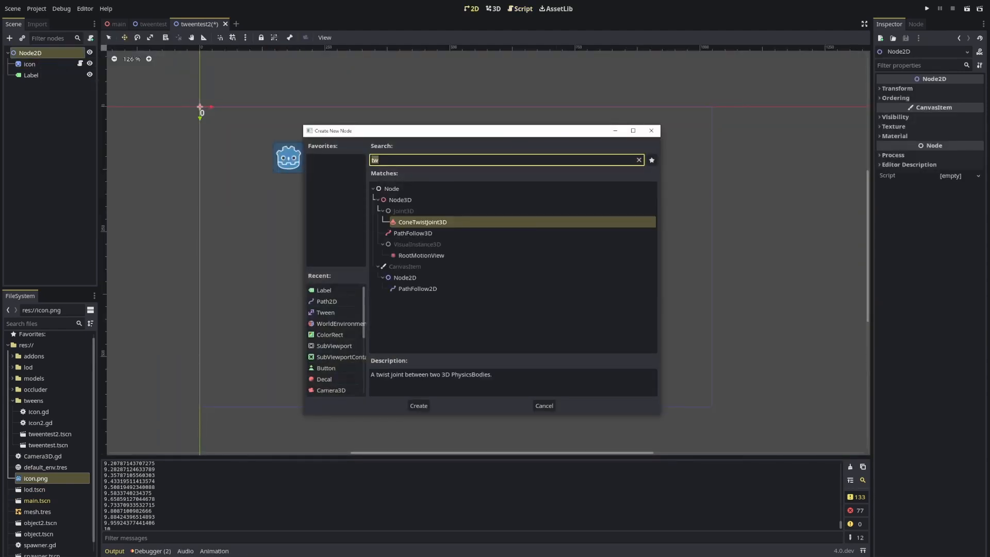
pyautogui.click(543, 406)
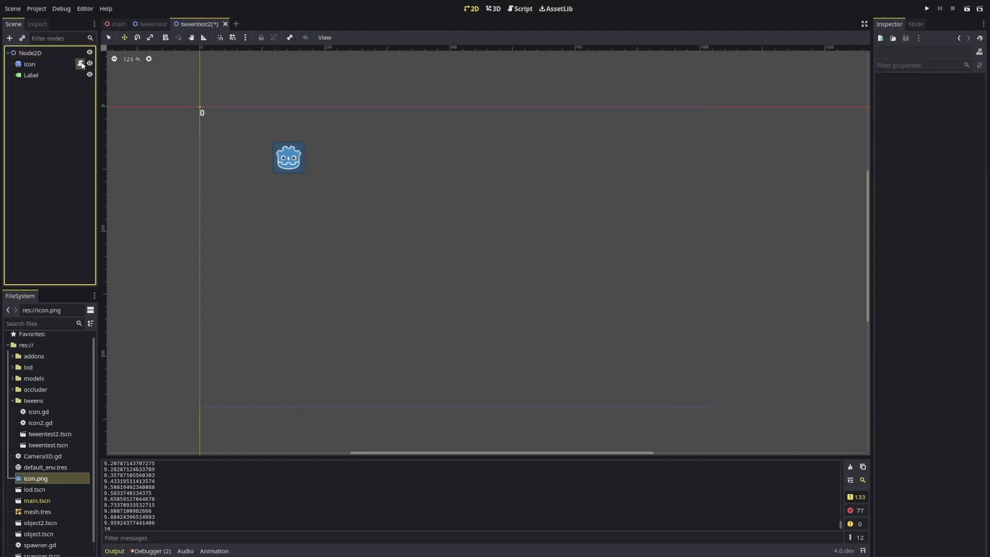
# Replace pass in _ready with var tween = create_tween() and begin a 'tween.' line
pyautogui.click(521, 9)
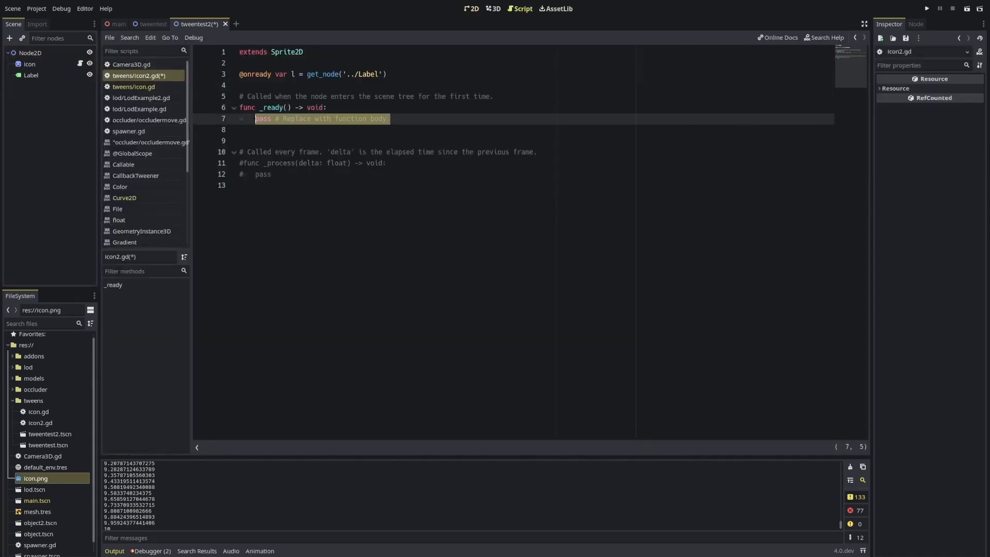
pyautogui.write('va')
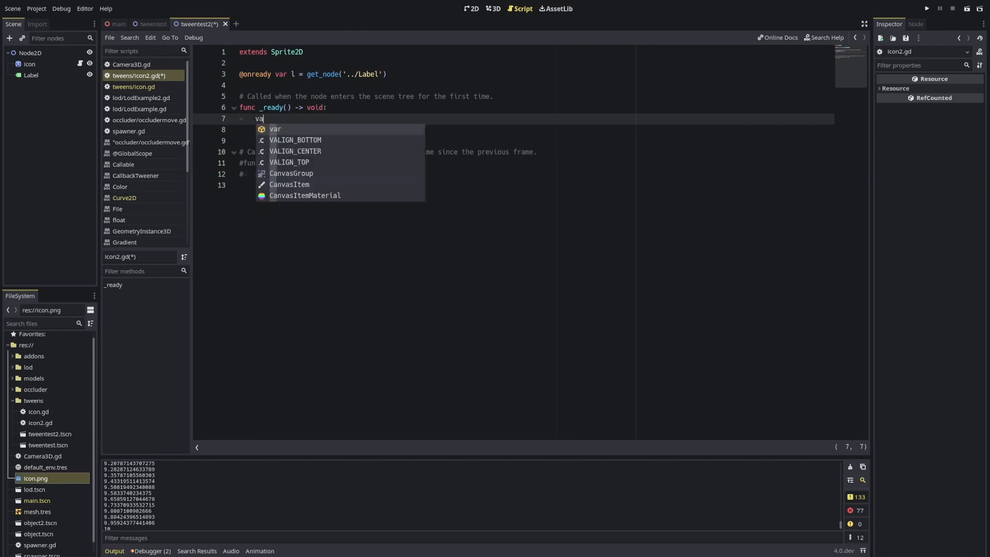
pyautogui.write('tween = create_tween()')
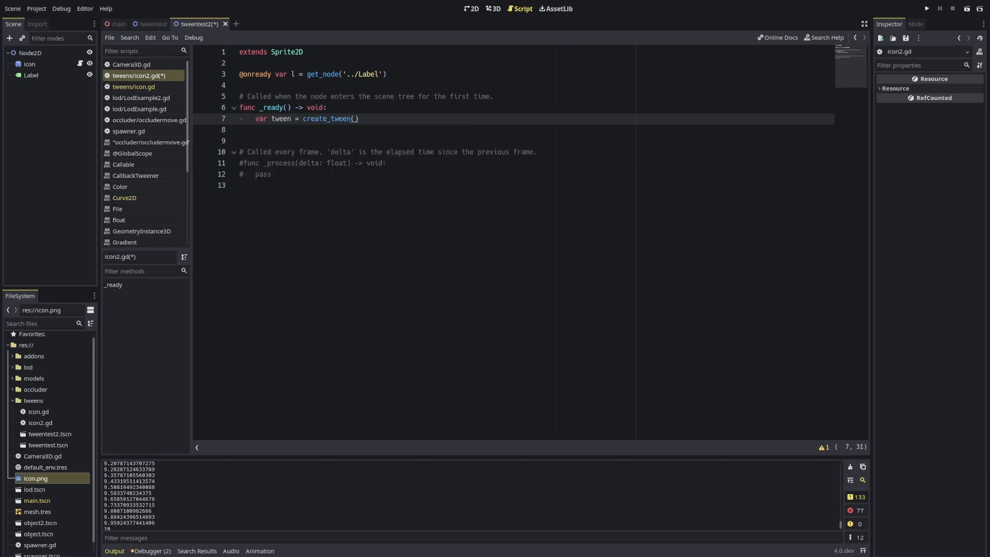
pyautogui.press('enter')
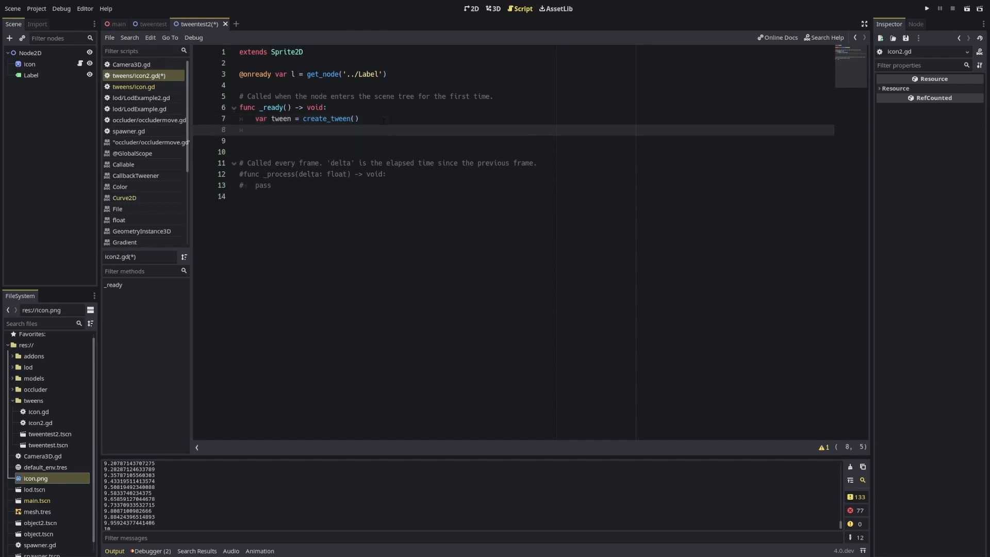
pyautogui.write('tween.')
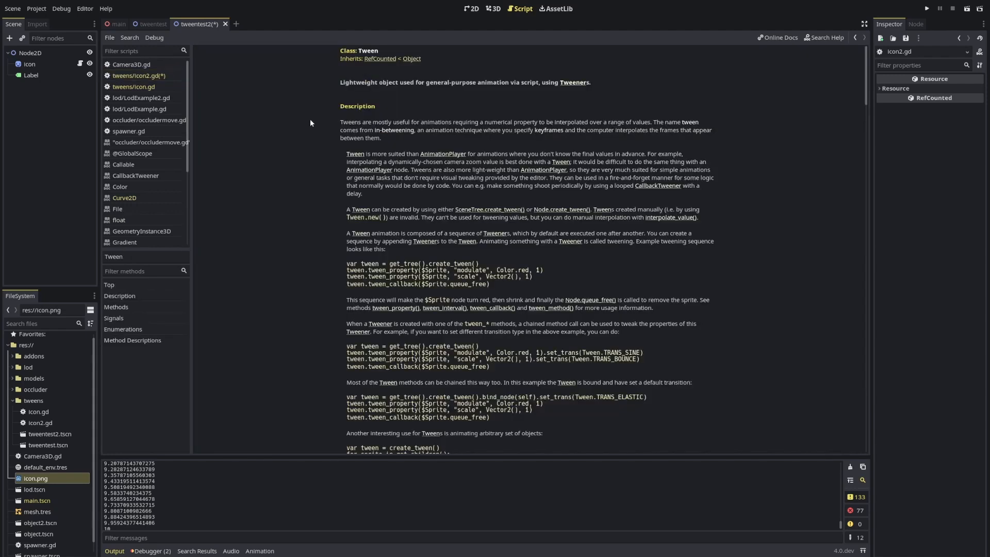
# Scroll the Tween help page to its Methods list, then return to icon2.gd
pyautogui.scroll(-3)
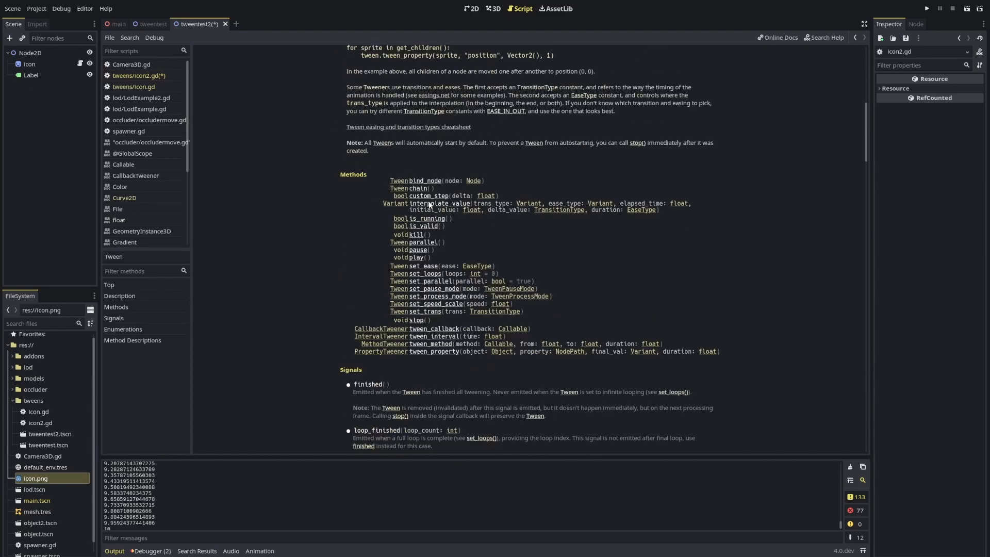
pyautogui.scroll(-3)
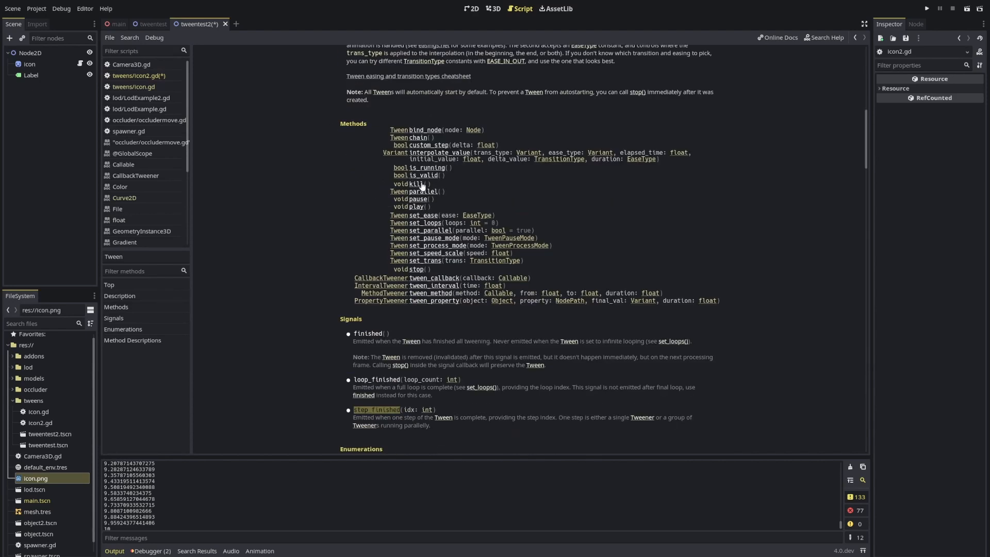
pyautogui.scroll(3)
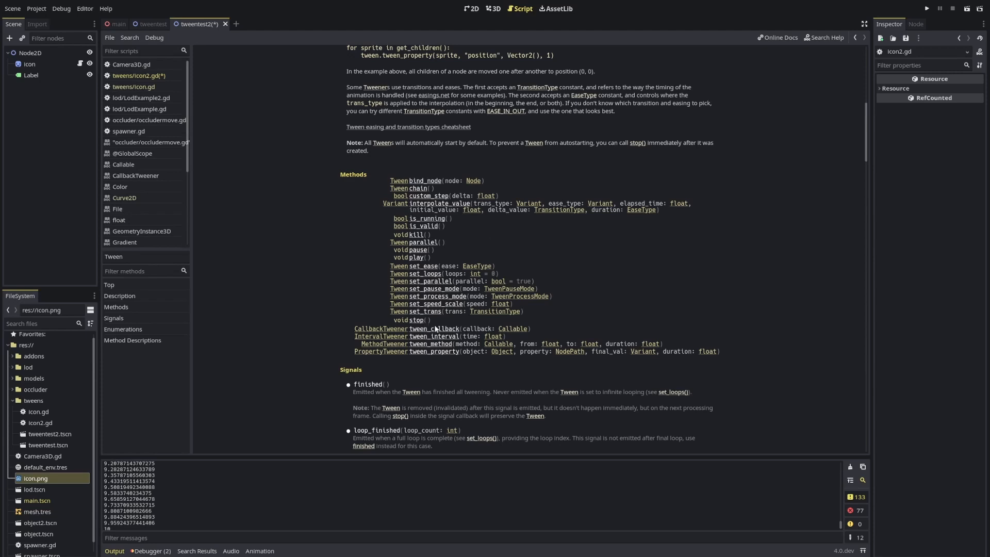
pyautogui.moveTo(448, 344)
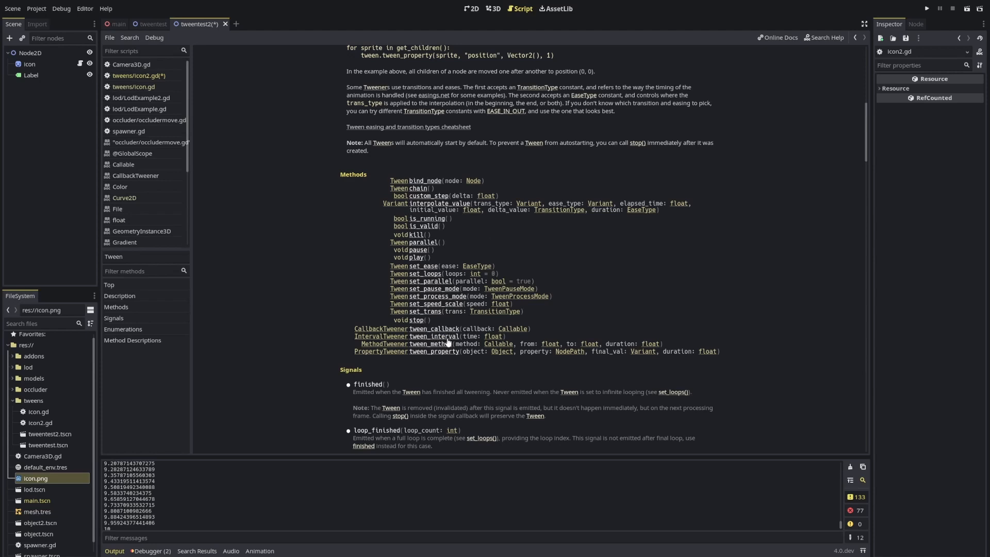
pyautogui.moveTo(426, 358)
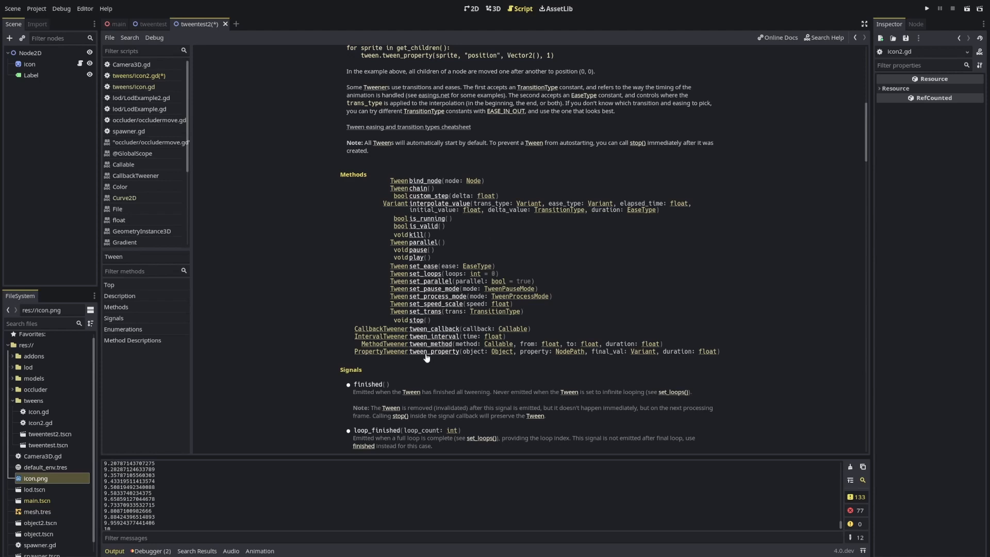
pyautogui.moveTo(442, 354)
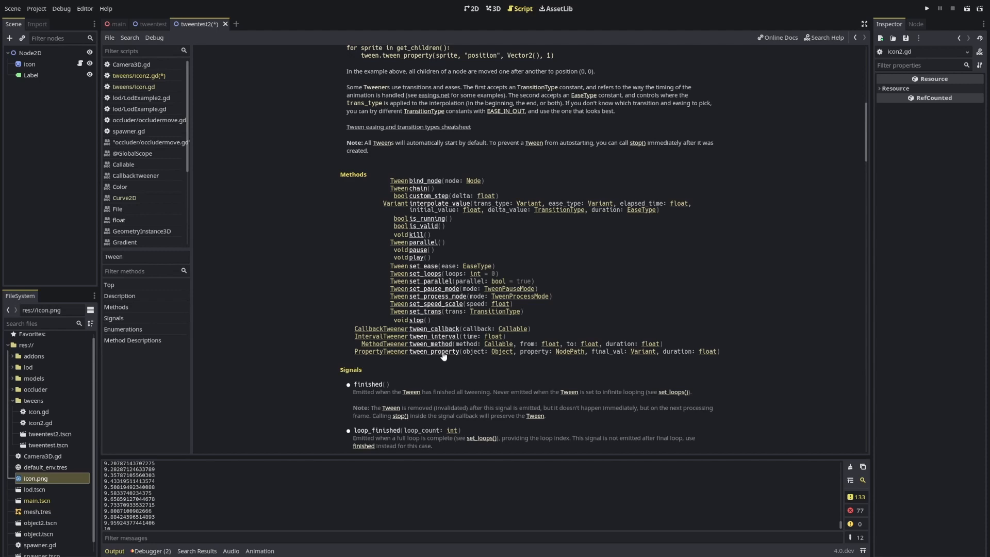
pyautogui.moveTo(520, 324)
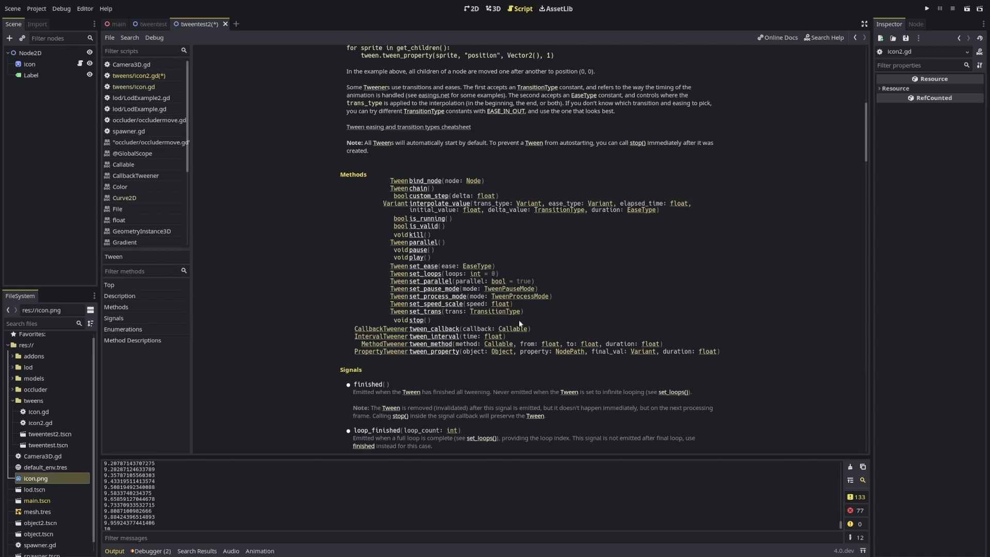
pyautogui.click(141, 75)
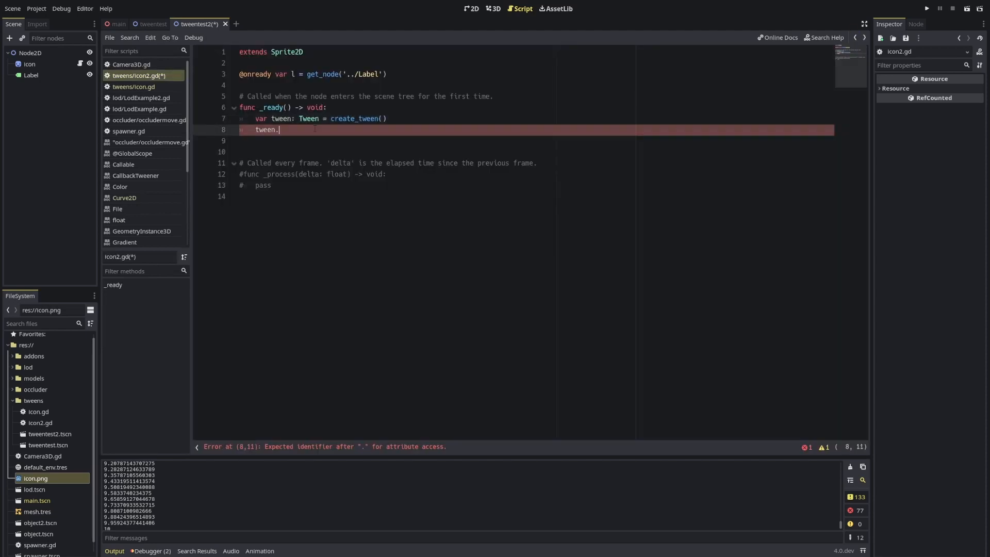
# Write tween_property(self, 'modulate', Color.RED, 1) and test-run the scene
pyautogui.write('tween_property(s')
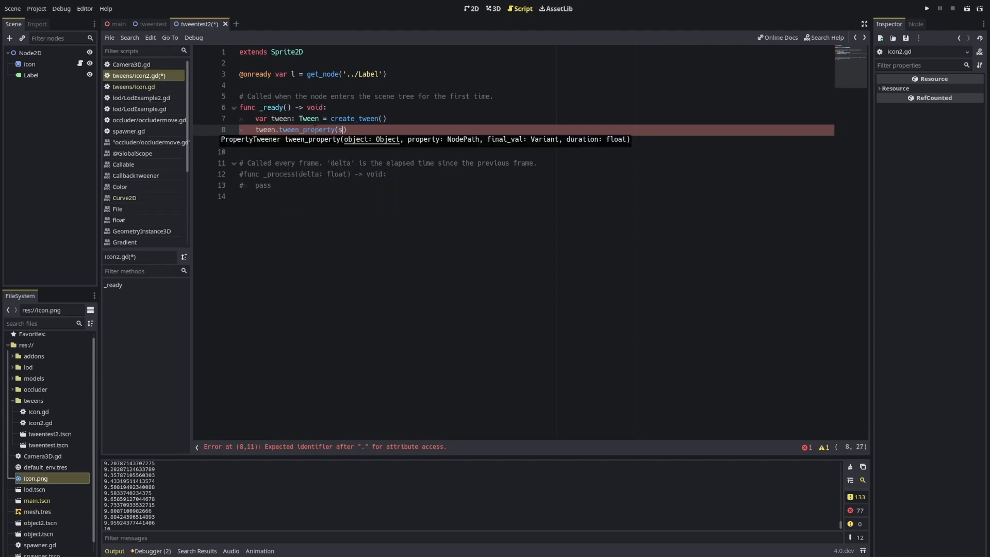
pyautogui.write('s')
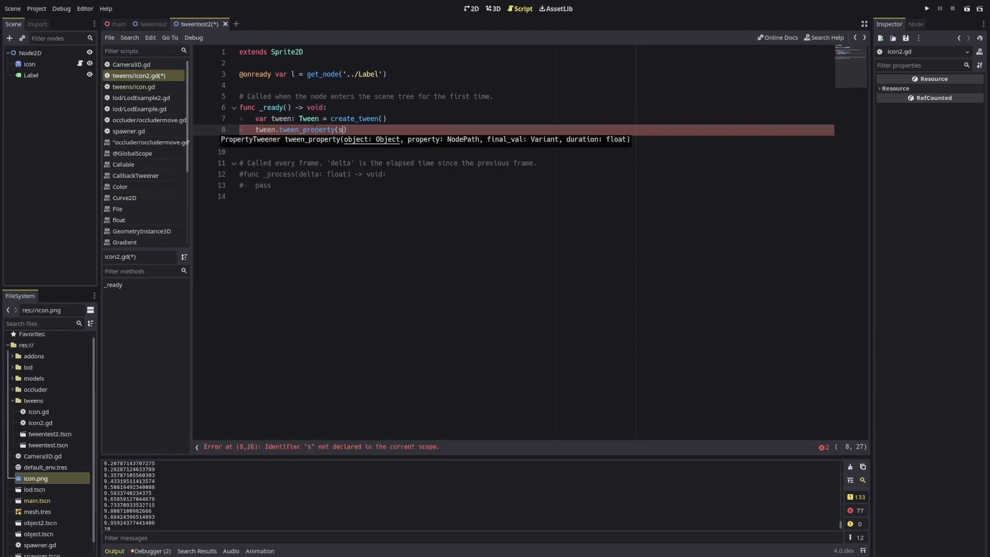
pyautogui.write("elf, '")
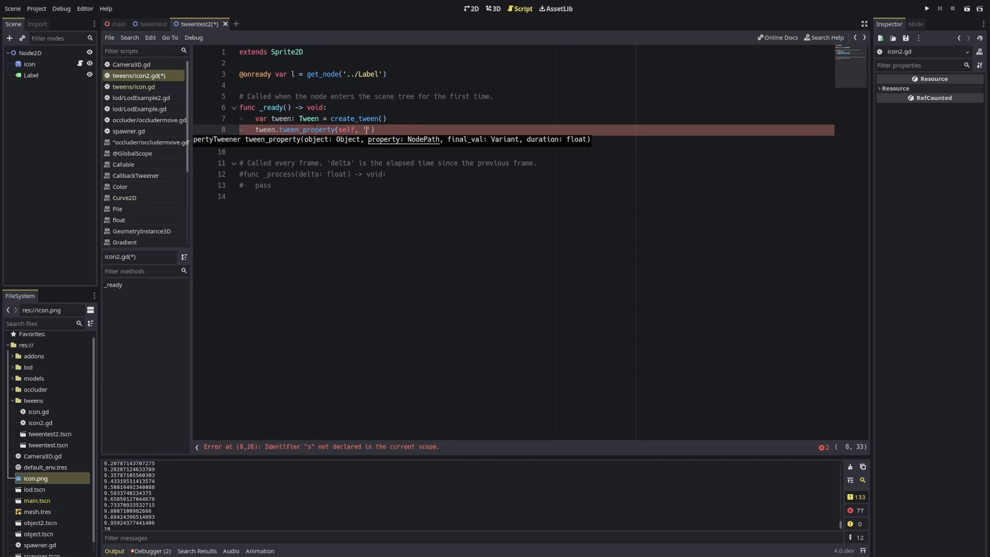
pyautogui.write('modulate')
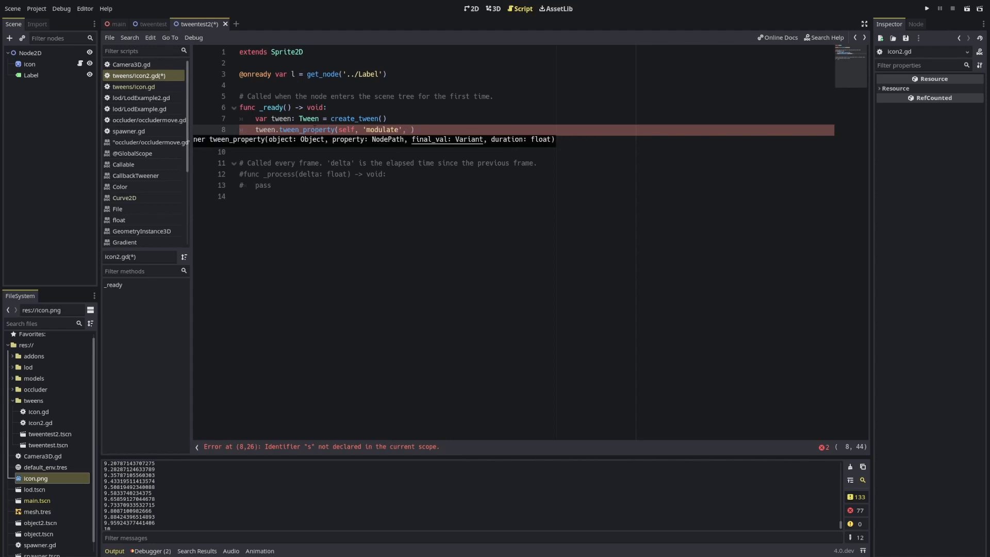
pyautogui.write('0')
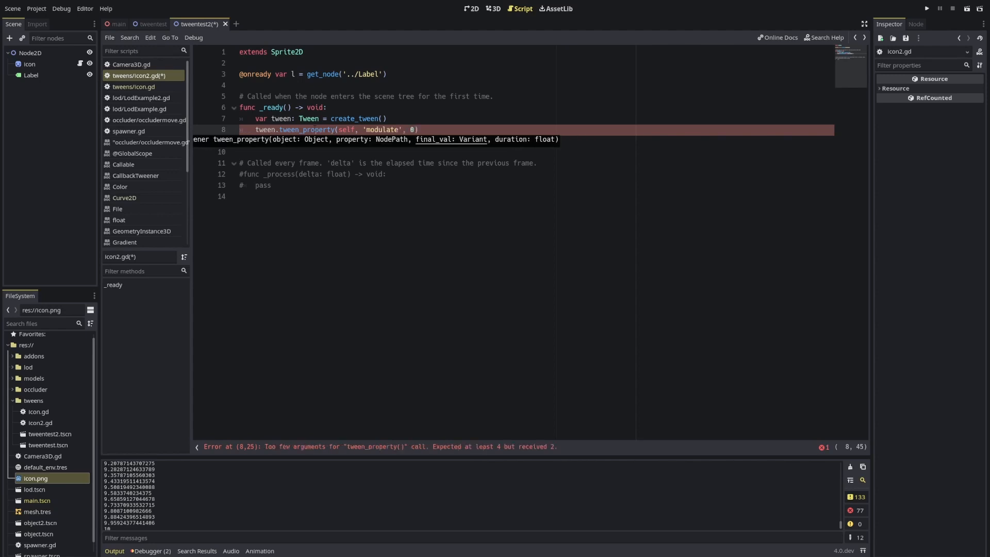
pyautogui.write('Color.RED,')
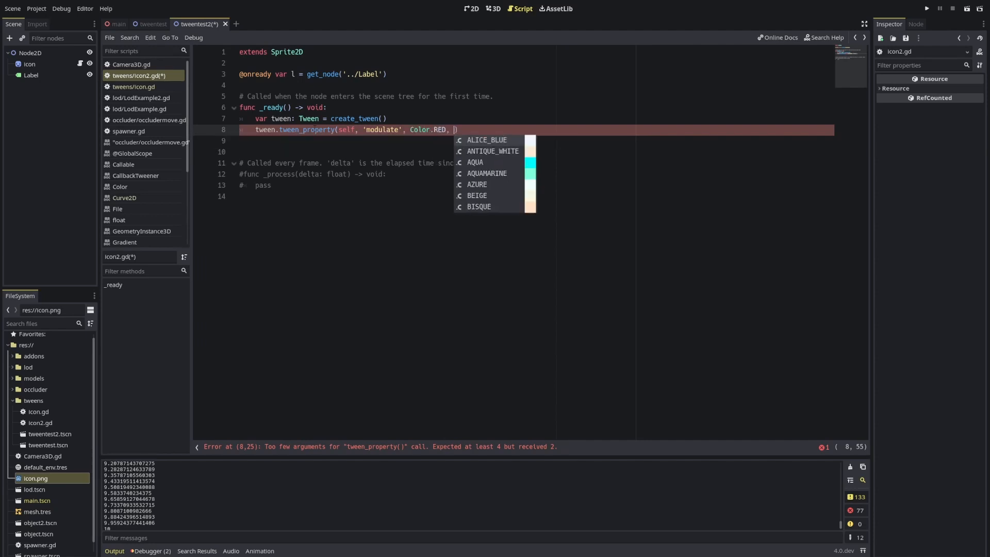
pyautogui.write('1')
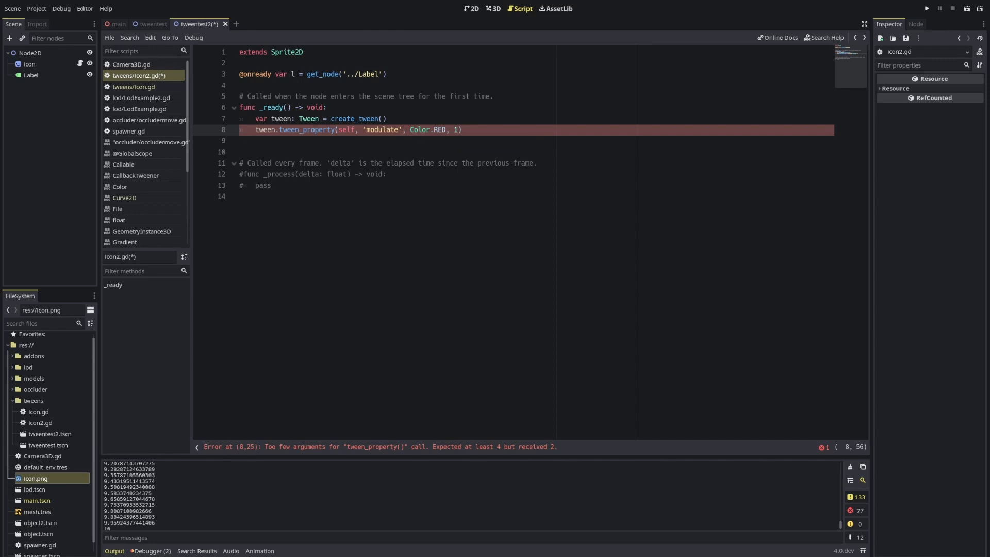
pyautogui.click(926, 8)
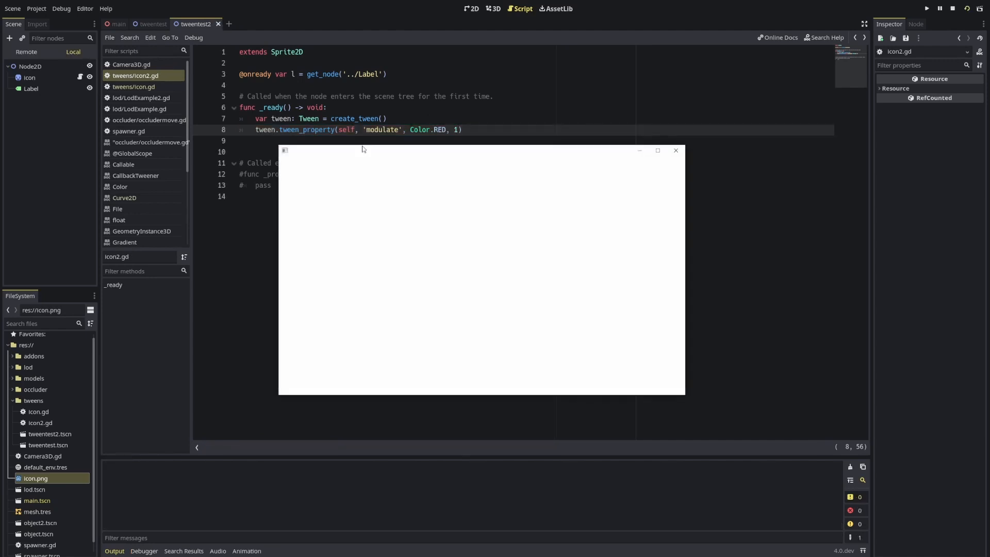
pyautogui.click(927, 8)
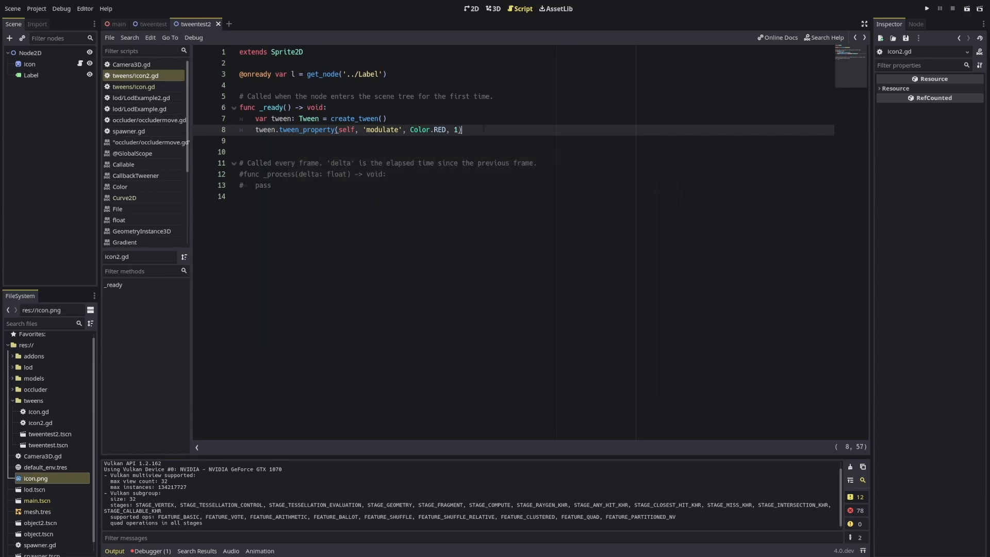
# Add a tween_method call on some_method and highlight its duration argument
pyautogui.write('some_method, 0, 1, 1)')
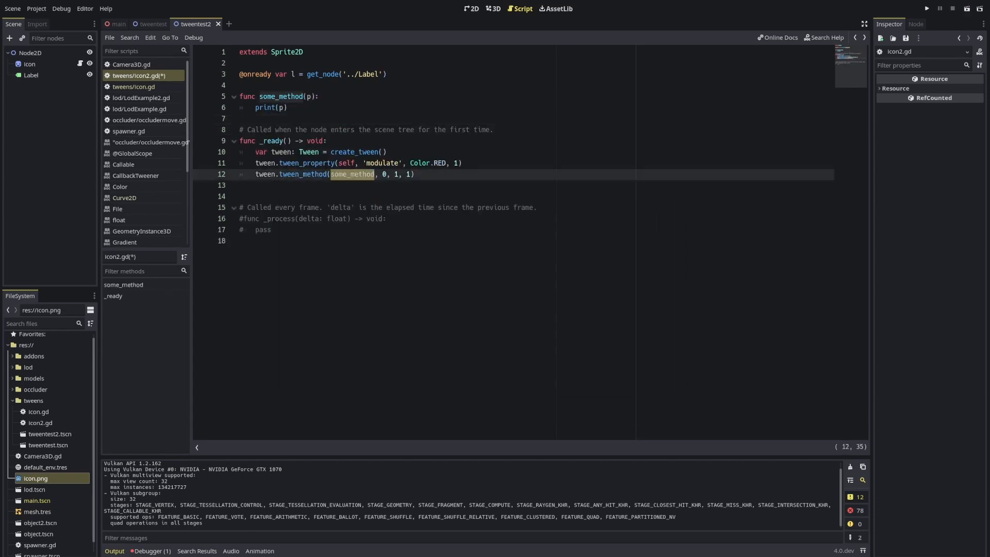
pyautogui.click(253, 185)
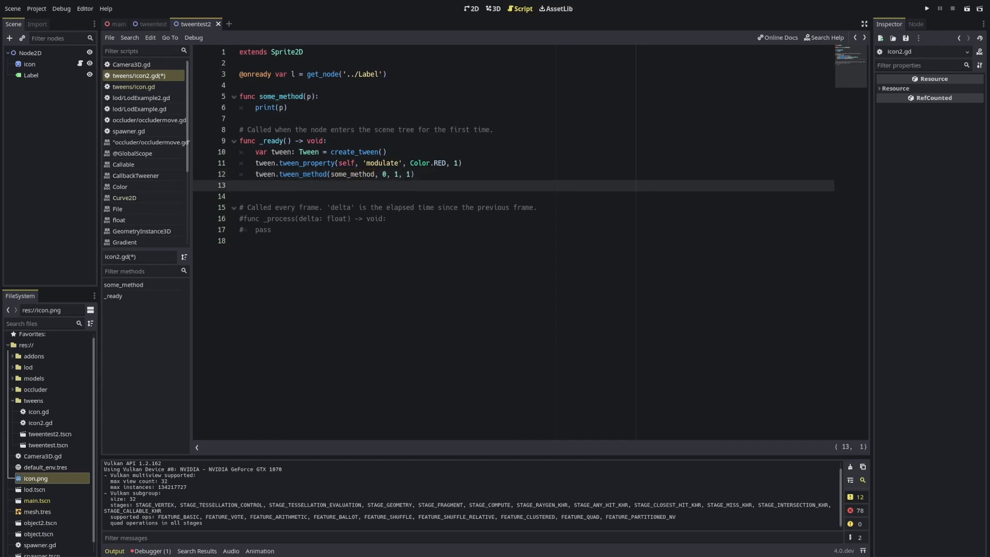
pyautogui.doubleClick(305, 163)
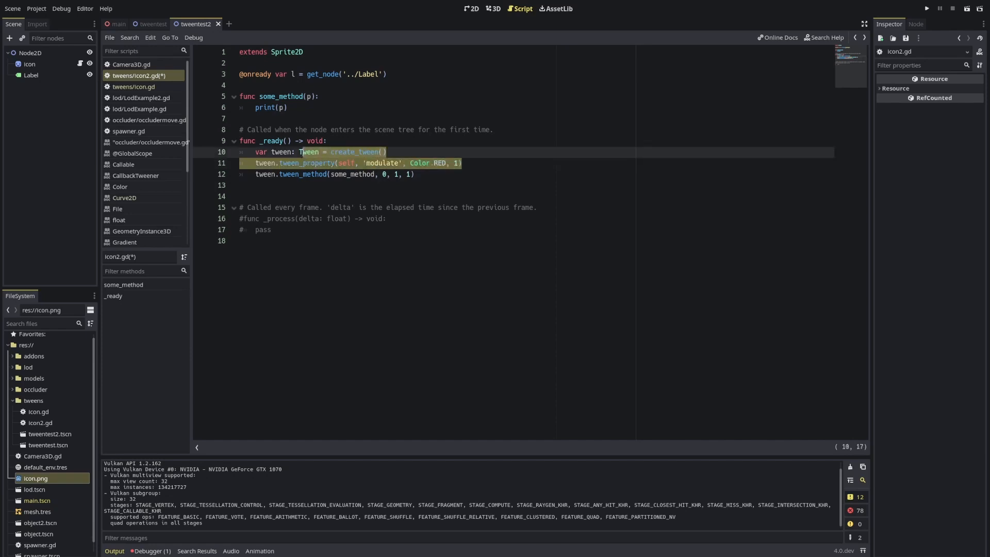
pyautogui.doubleClick(302, 174)
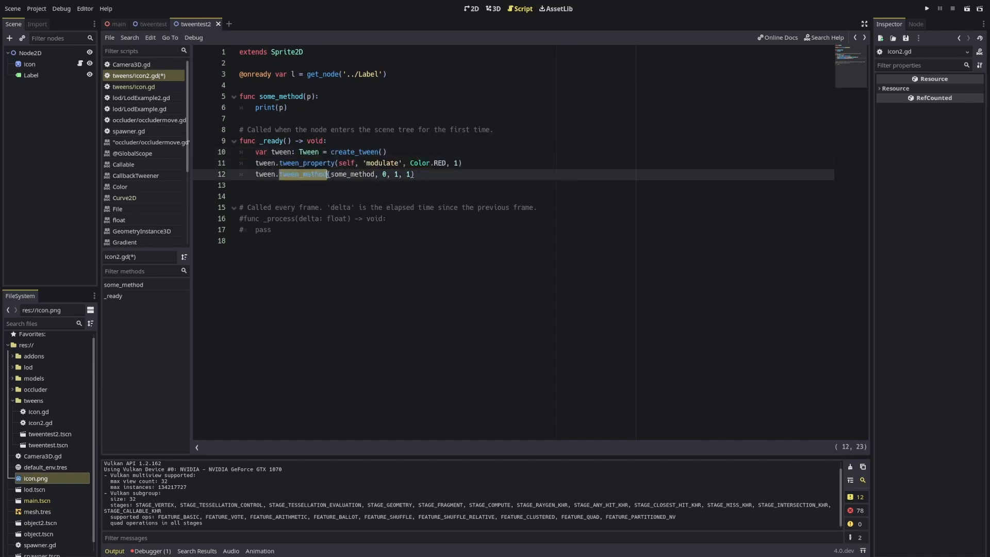
pyautogui.click(407, 174)
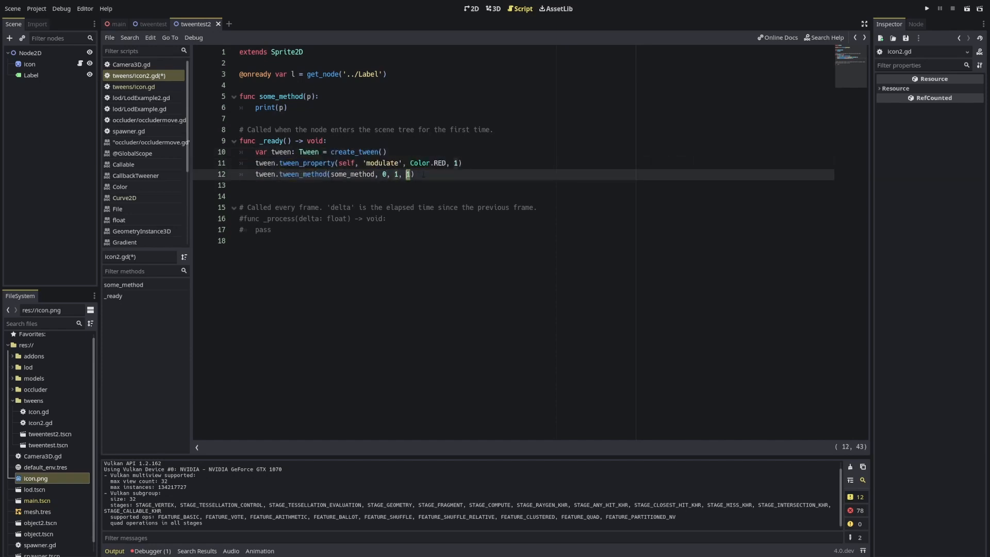
# Test-run the method tween, then prefix it with parallel() and run again
pyautogui.click(927, 8)
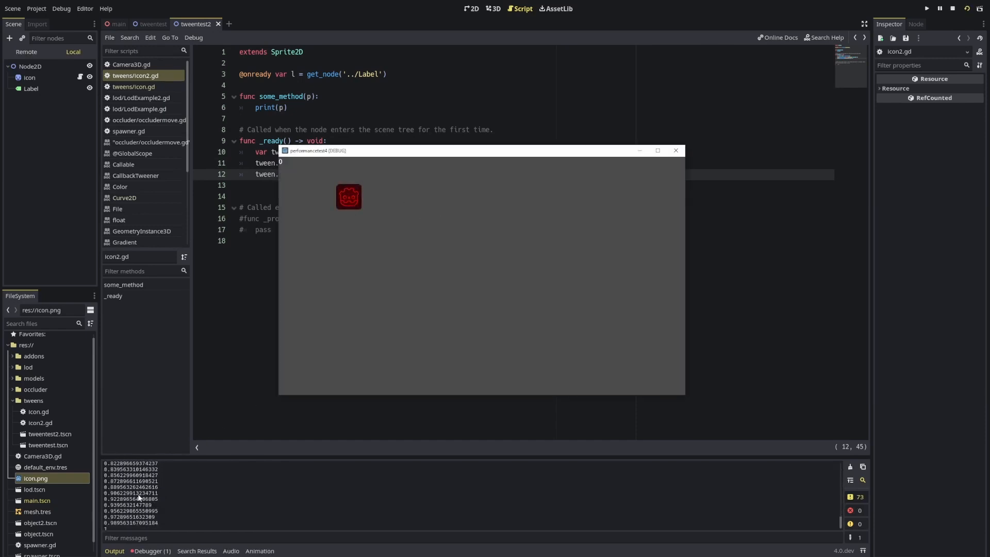
pyautogui.moveTo(676, 151)
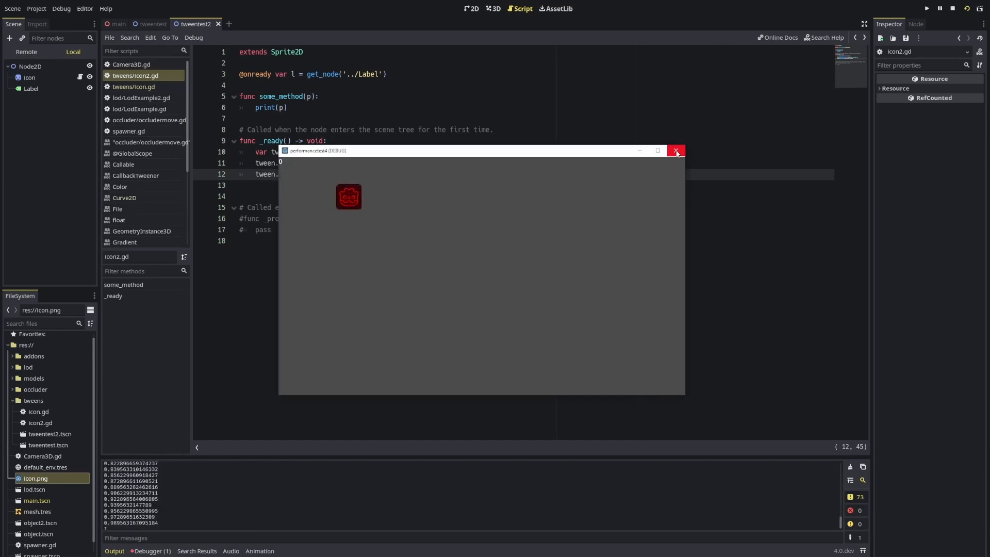
pyautogui.click(676, 151)
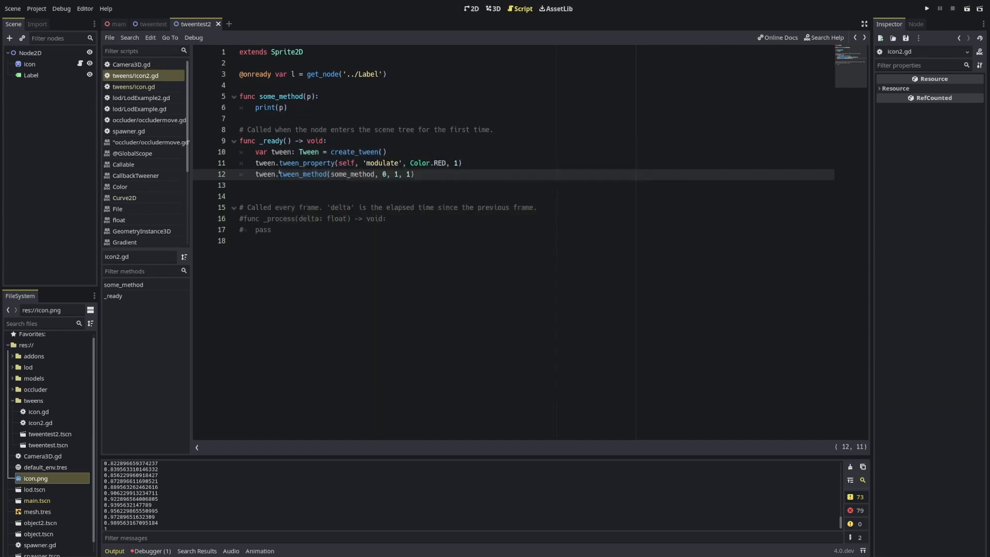
pyautogui.write('parallel().')
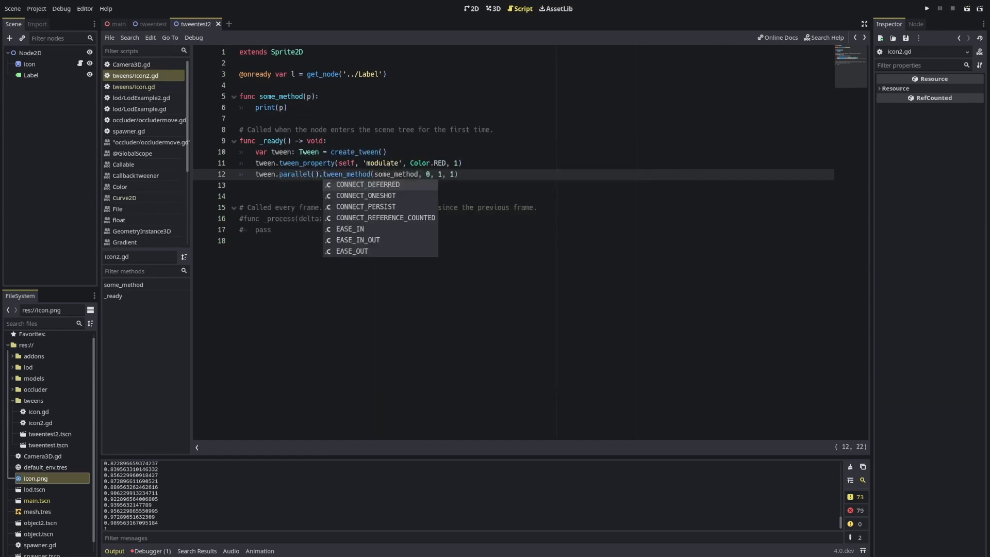
pyautogui.click(926, 8)
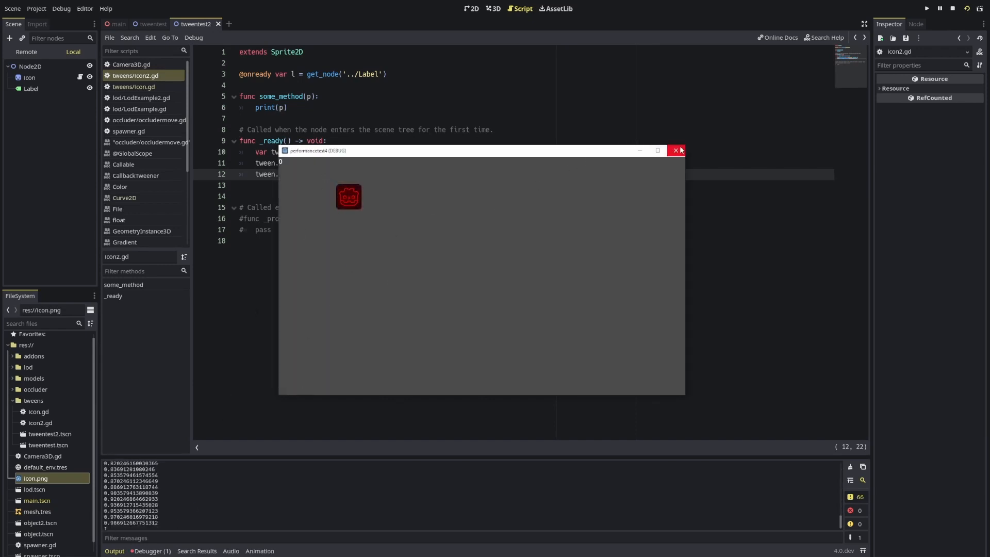
# Replace print(p) with translate(Vector2(p, p)), save with Ctrl+S, and run the scene
pyautogui.click(675, 150)
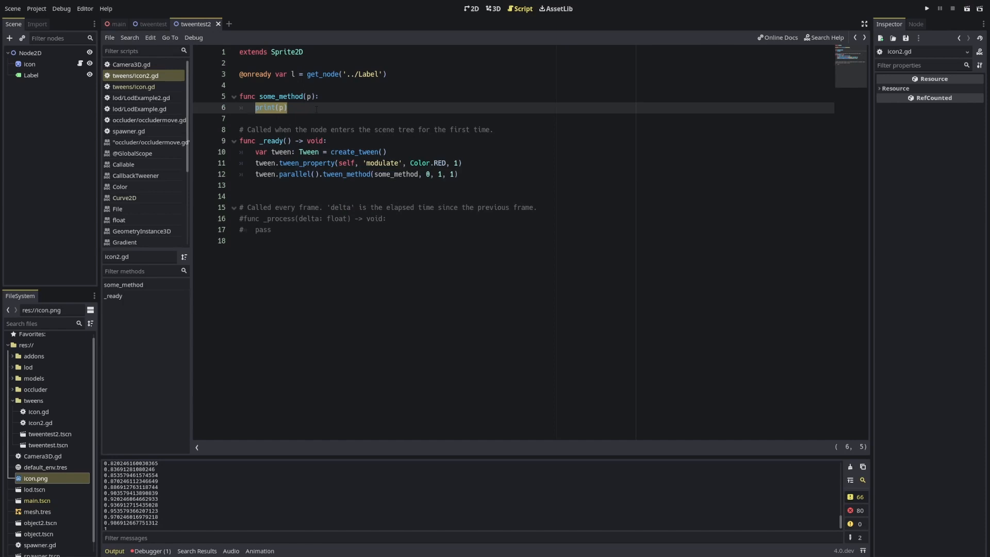
pyautogui.write('ta')
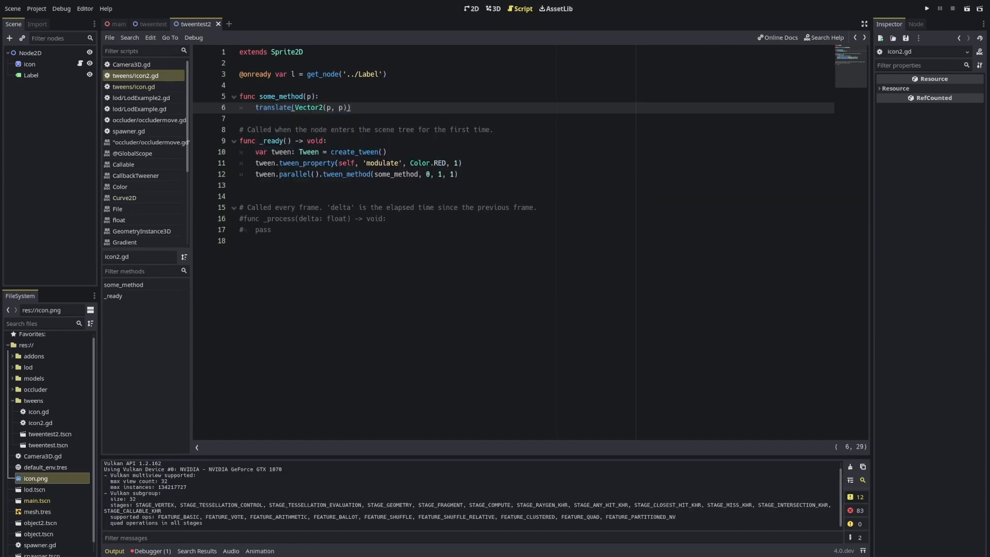
pyautogui.click(327, 141)
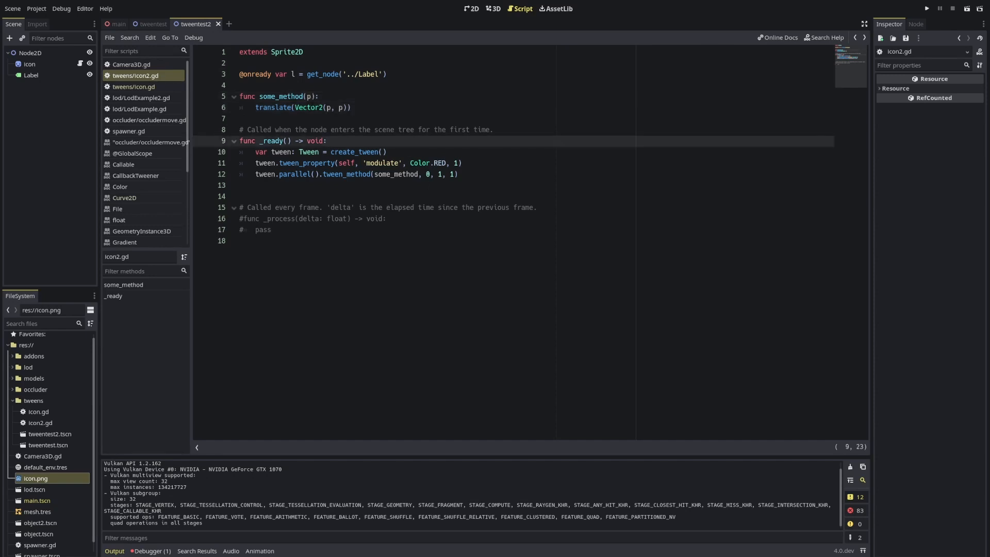
pyautogui.press('ctrl+s')
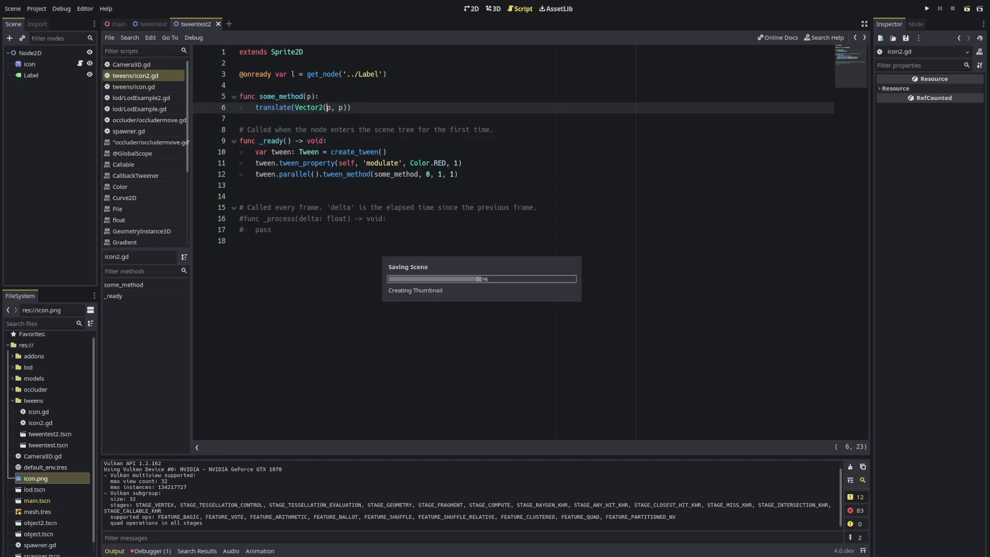
pyautogui.click(926, 8)
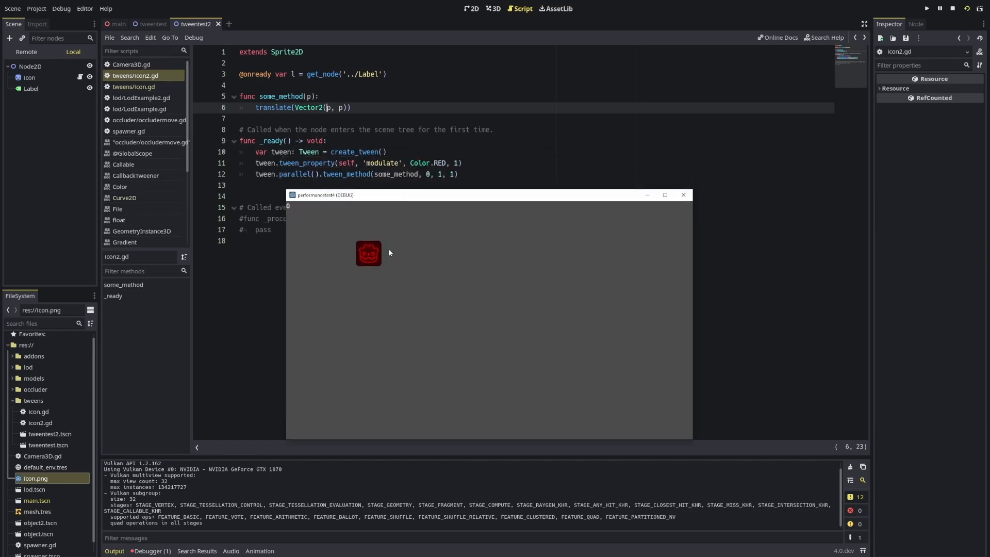
pyautogui.moveTo(369, 243)
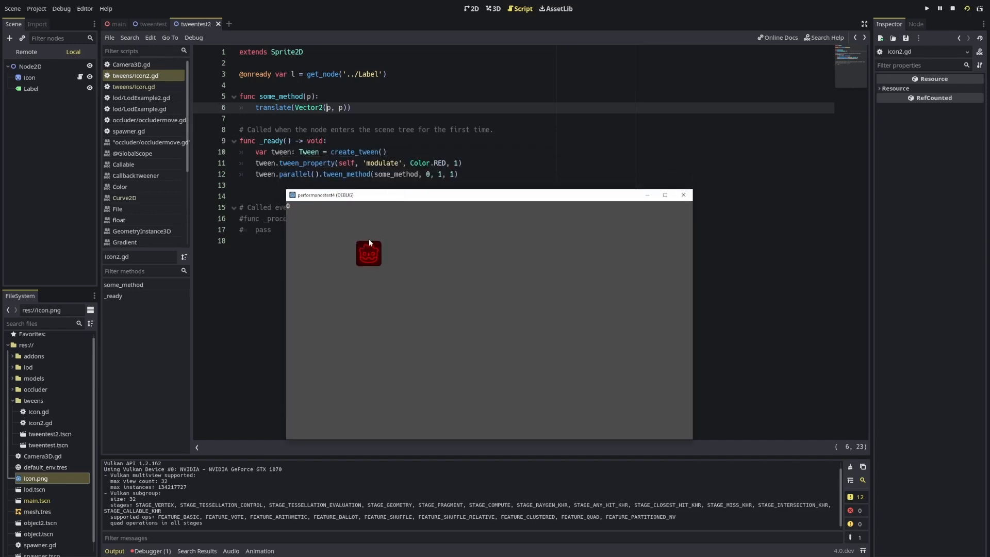
pyautogui.moveTo(362, 244)
pyautogui.write("tween.parallel().tween_property(self, 'position', Vector2(50, 50), 1)")
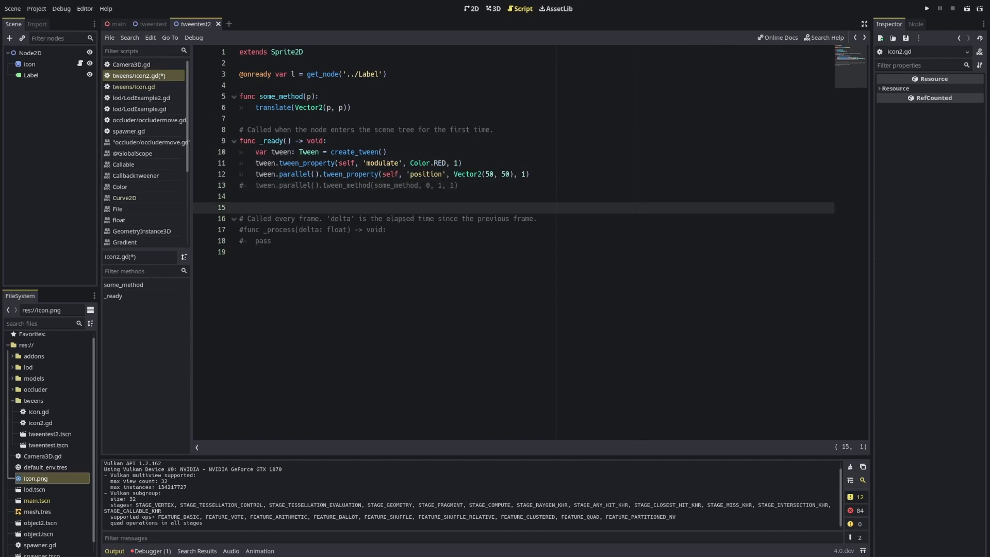
# Test-run the parallel position tween toward Vector2(50, 50)
pyautogui.click(423, 173)
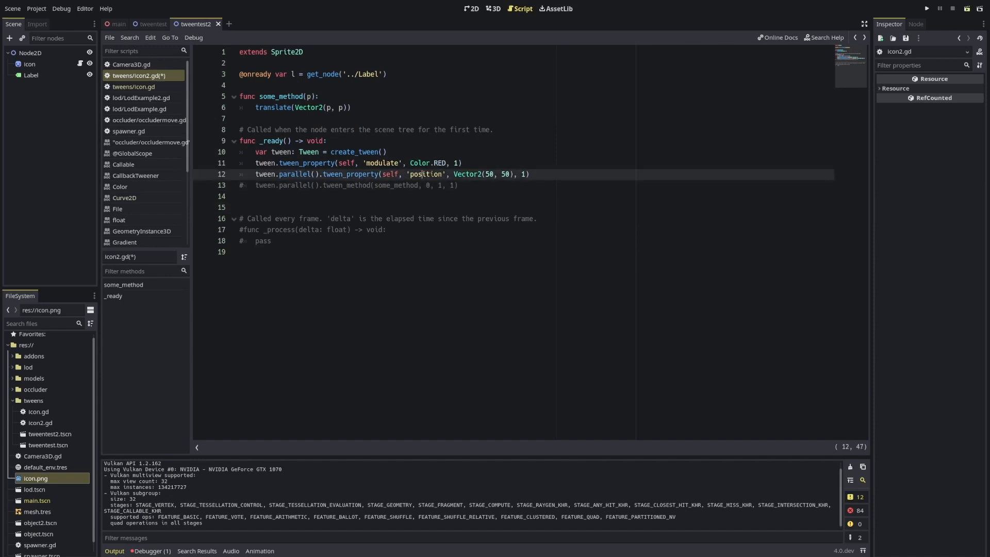
pyautogui.click(926, 8)
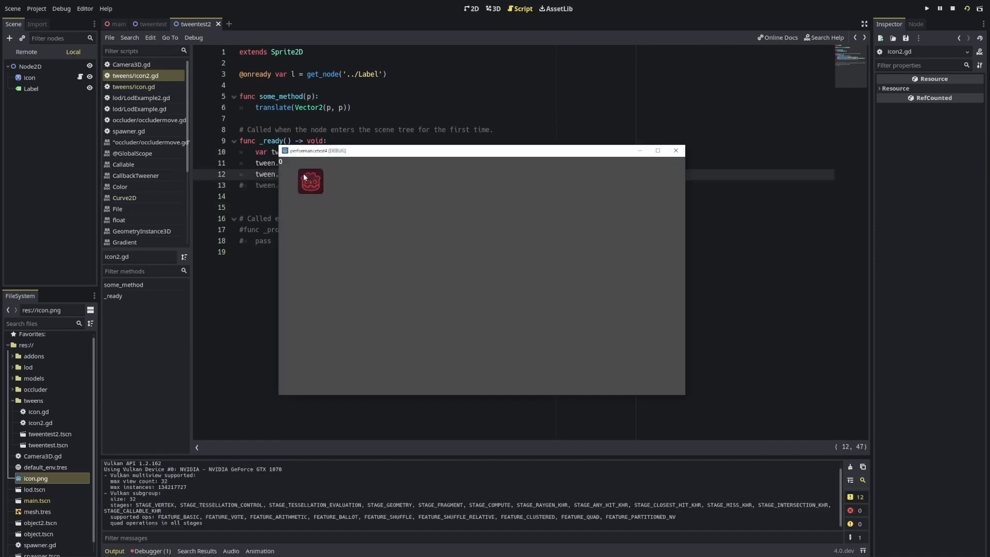
pyautogui.click(675, 150)
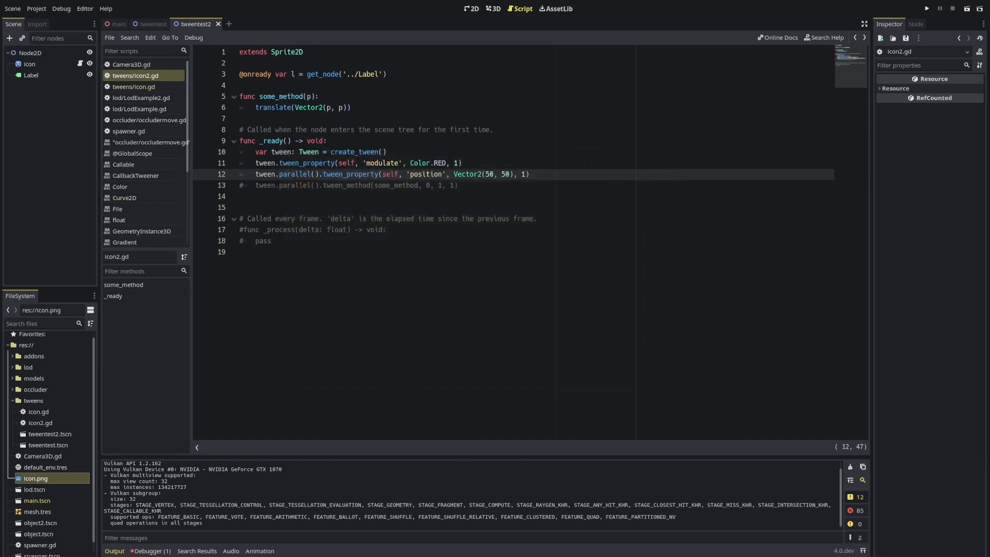
# Make the Vector2(50, 50) position tween relative with .as_relative(), test it, and start some_other_method
pyautogui.write('.as')
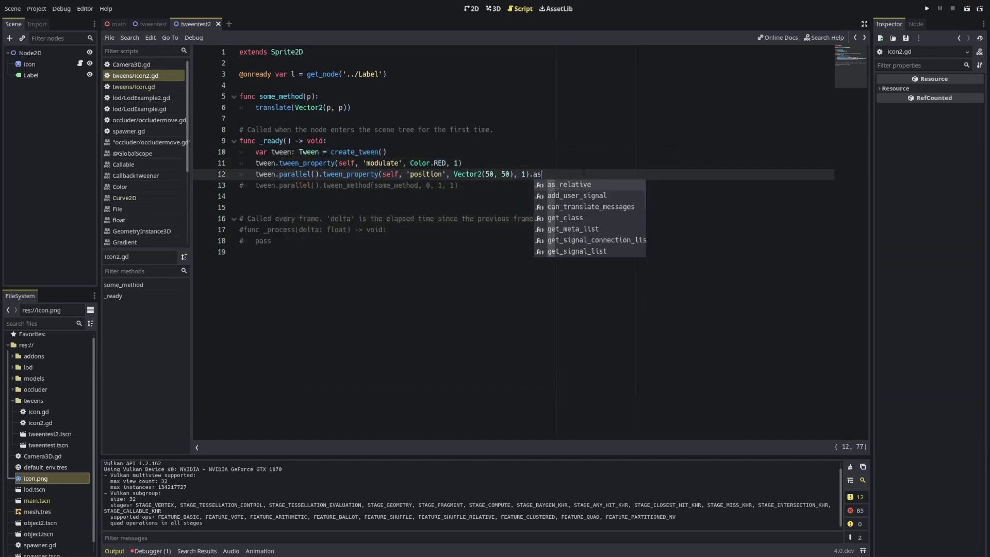
pyautogui.click(569, 183)
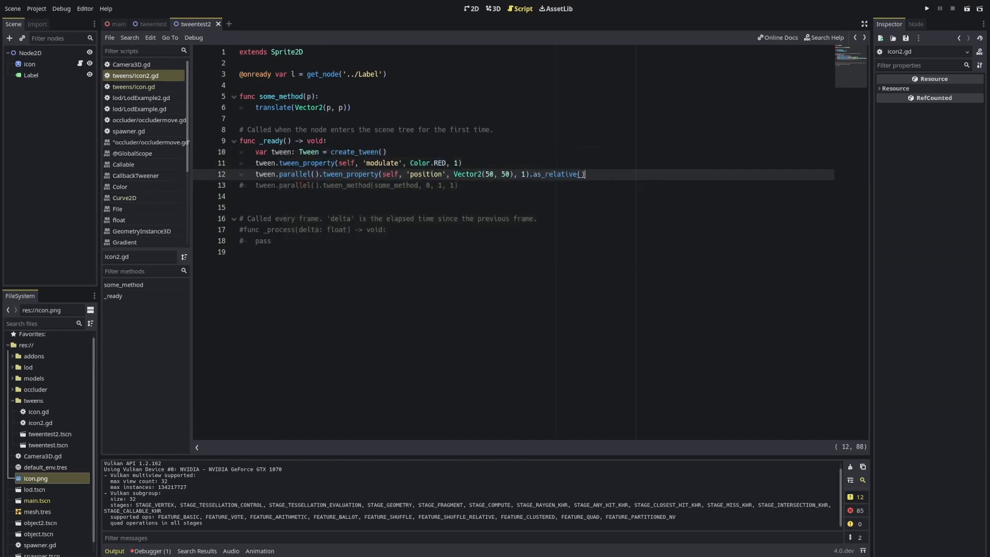
pyautogui.doubleClick(506, 174)
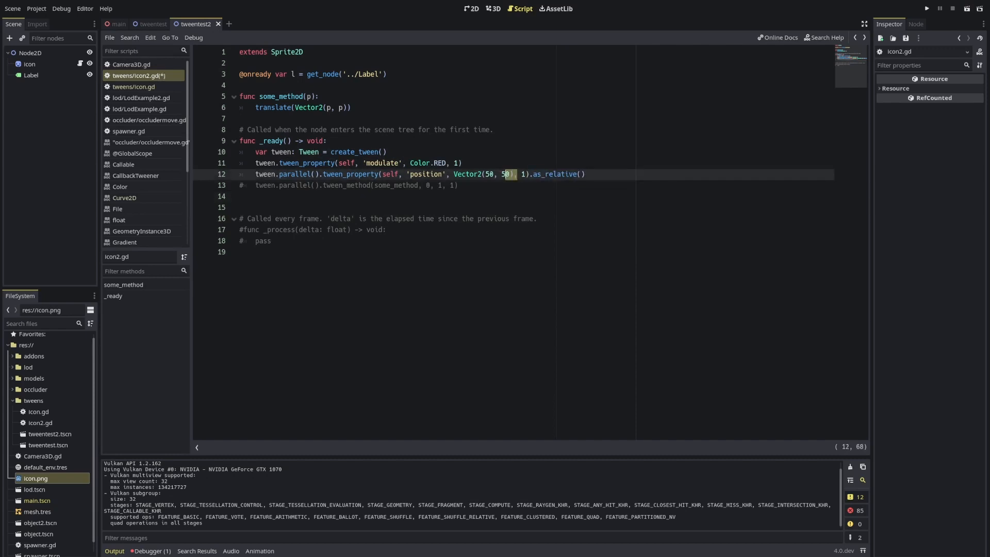
pyautogui.doubleClick(483, 174)
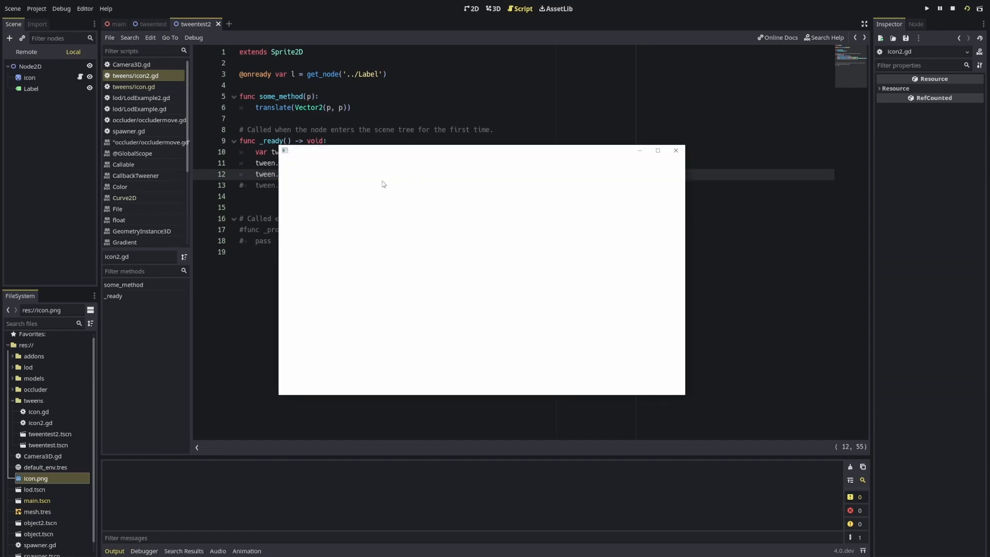
pyautogui.click(927, 9)
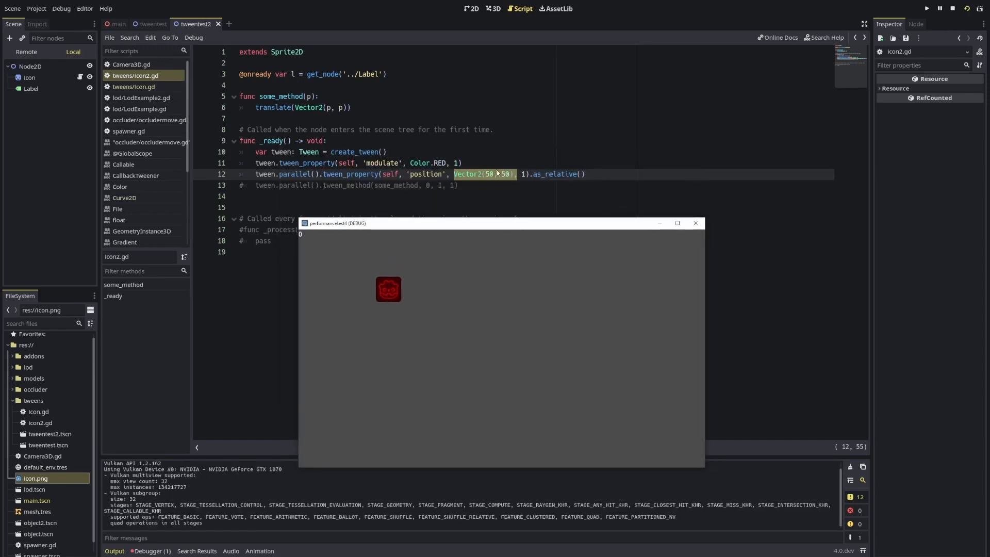
pyautogui.click(695, 223)
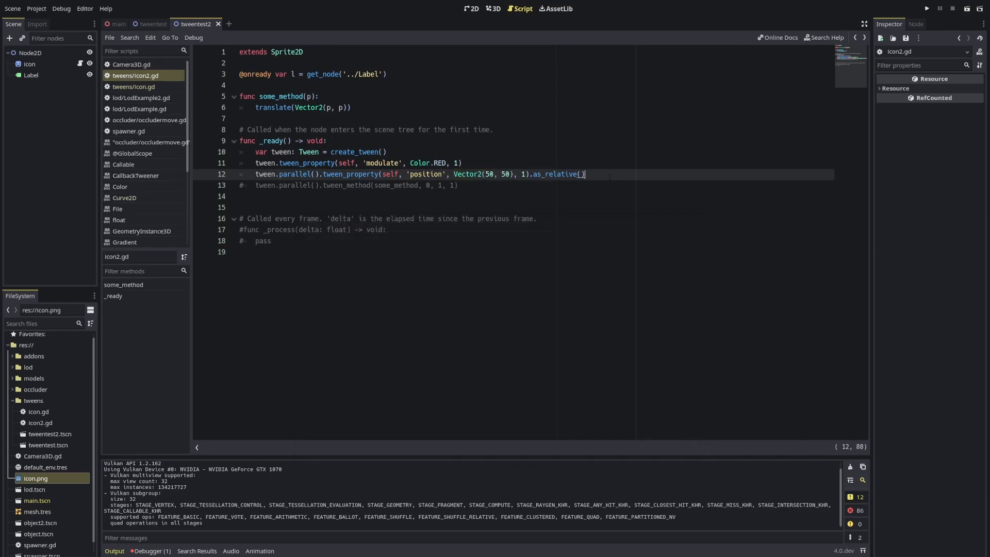
pyautogui.write('some_other_method)')
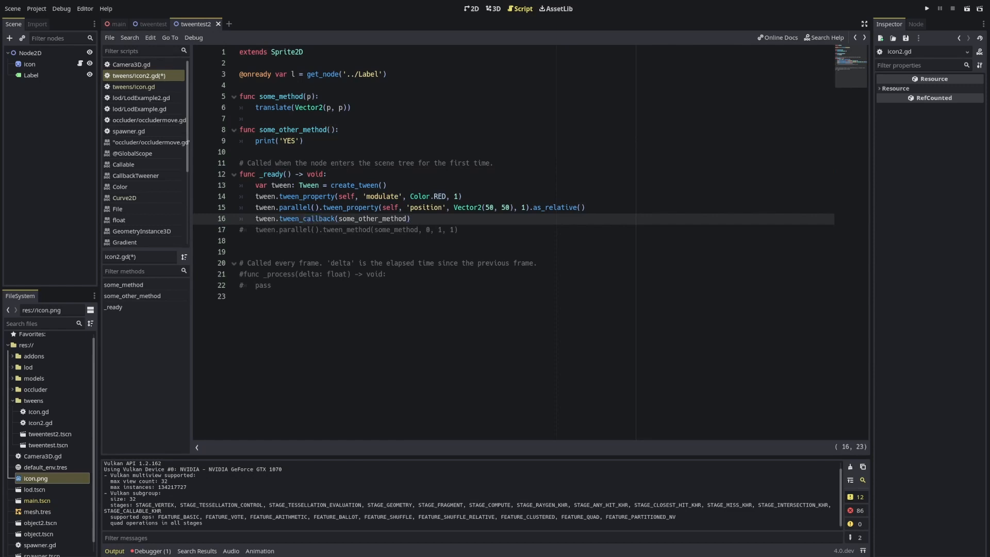
# Add tween.tween_callback(some_other_method) on line 16, run the scene, and confirm YES prints
pyautogui.doubleClick(372, 219)
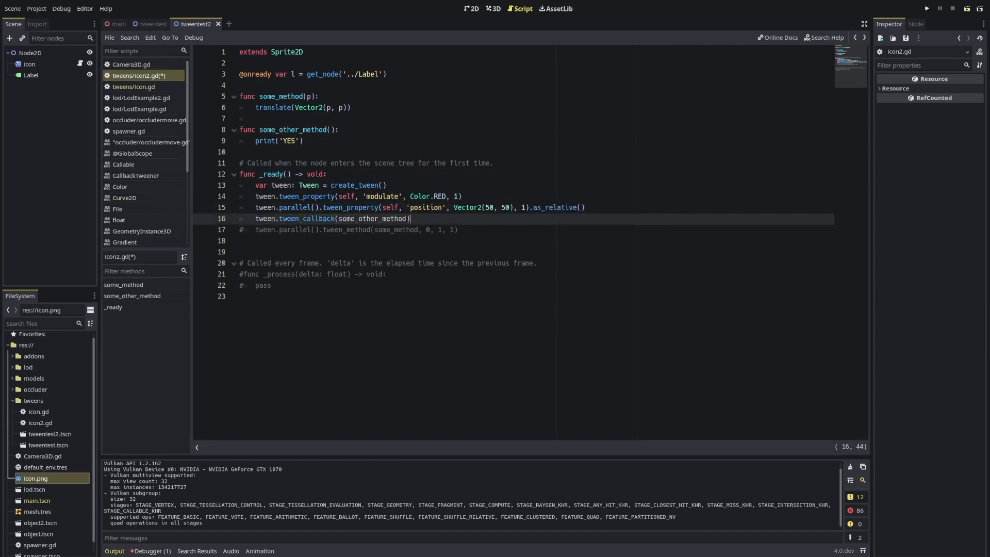
pyautogui.click(927, 8)
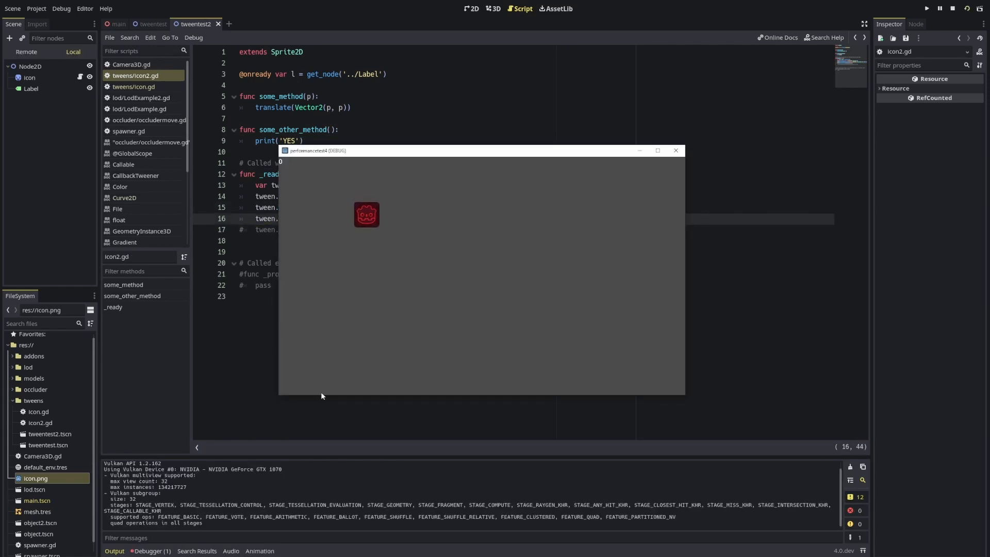
pyautogui.click(675, 151)
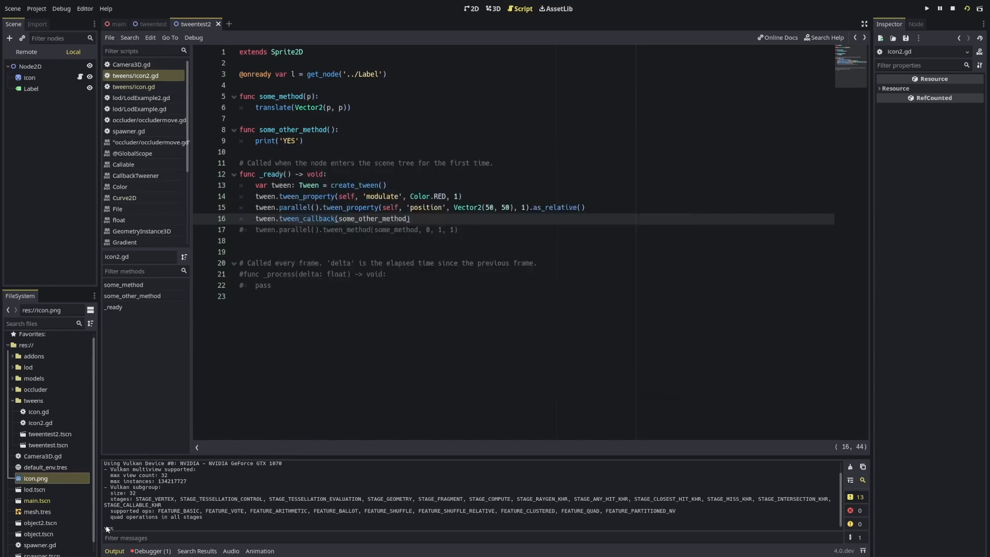
pyautogui.click(303, 140)
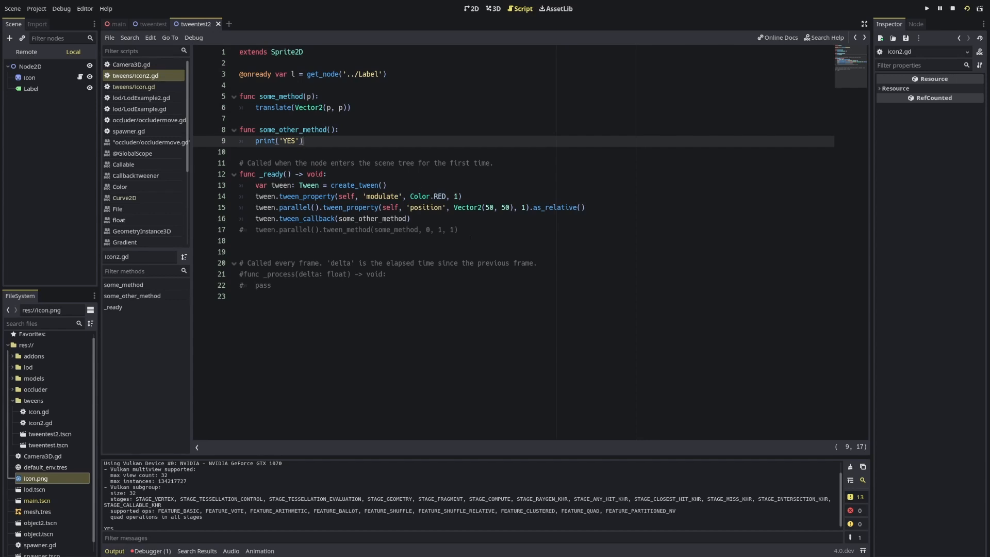
pyautogui.click(423, 219)
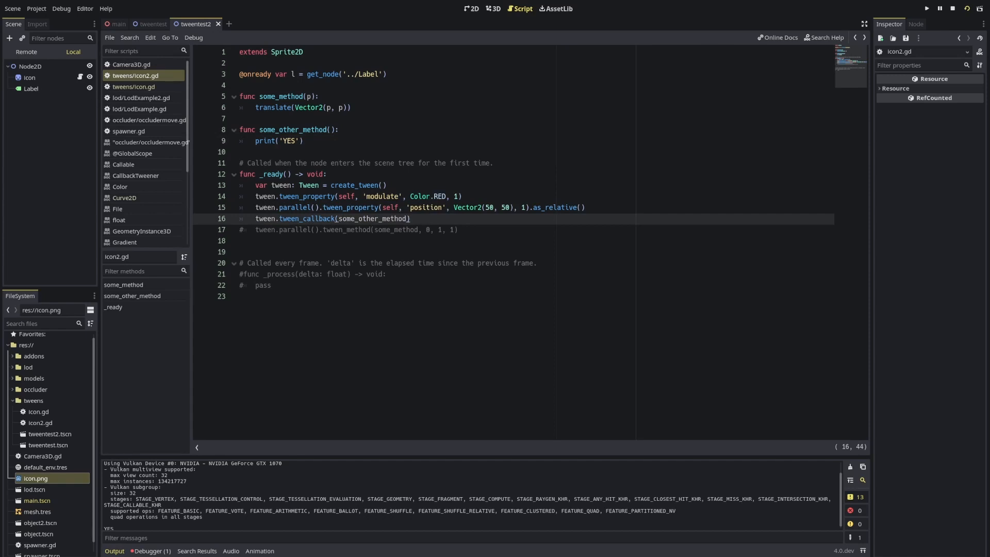
# Add tween_interval(2) plus another some_other_method callback, then test-run the scene
pyautogui.write('tween.tween_interval(')
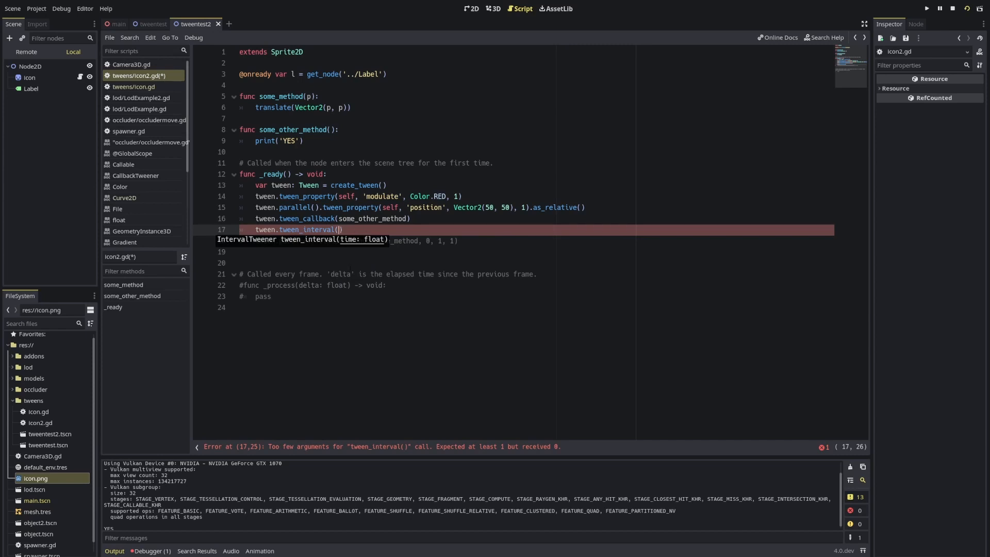
pyautogui.write('5')
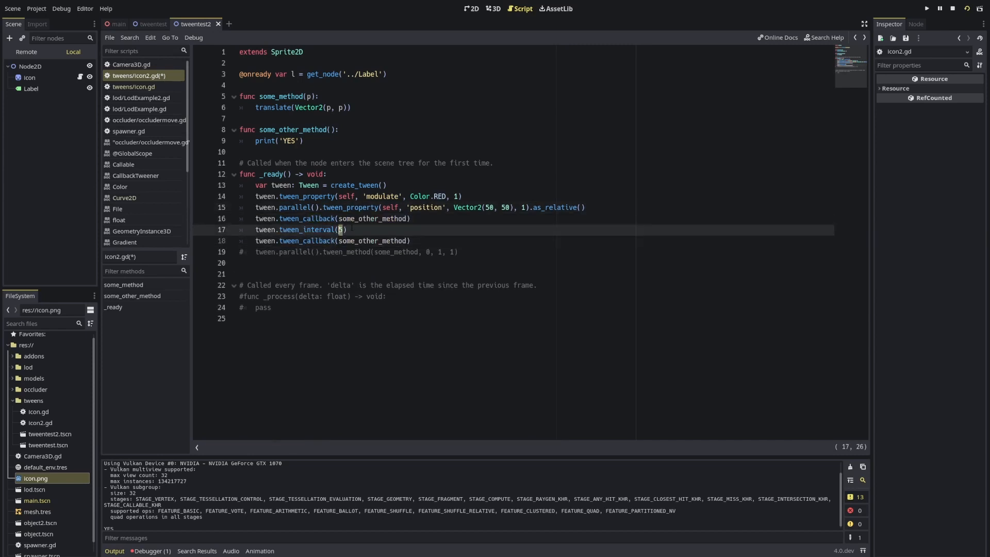
pyautogui.write('2')
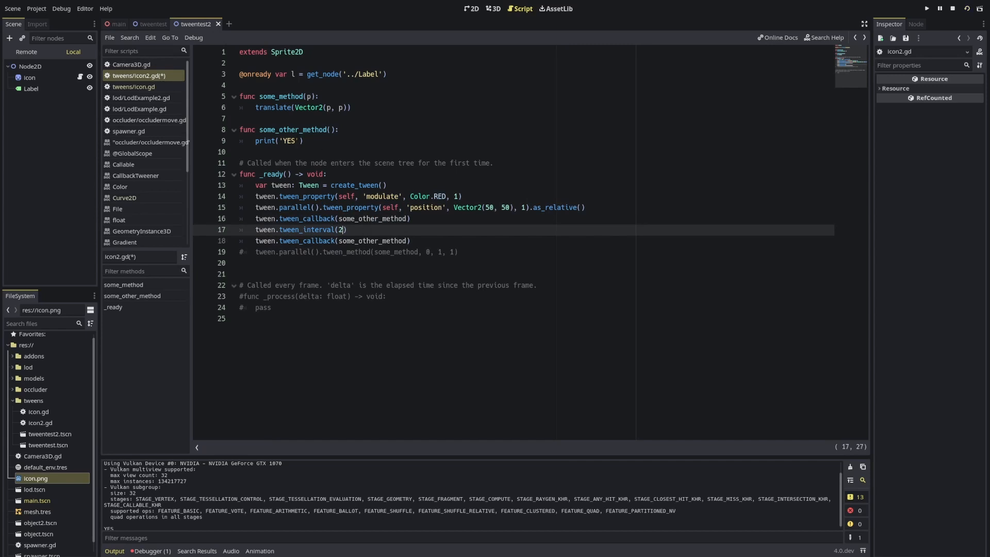
pyautogui.click(927, 8)
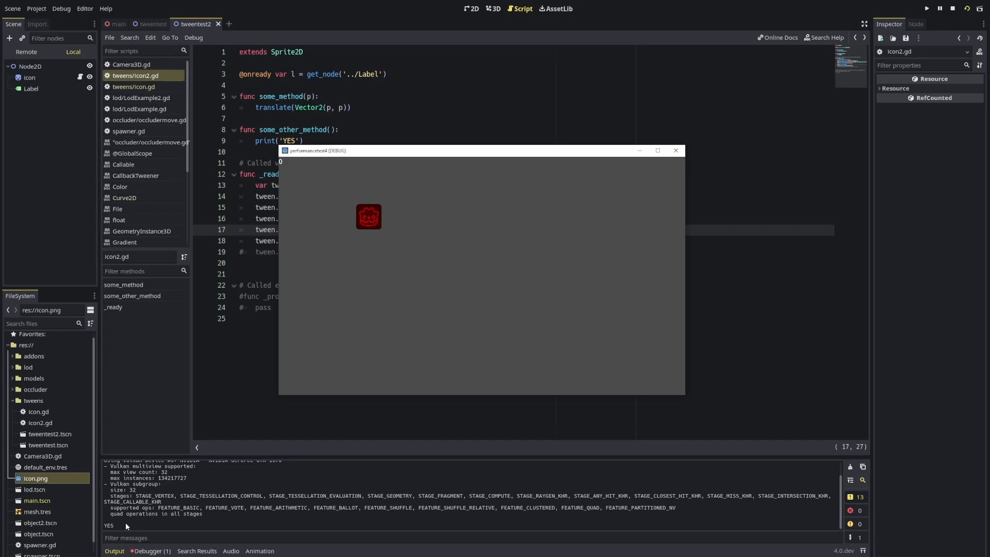
pyautogui.click(675, 150)
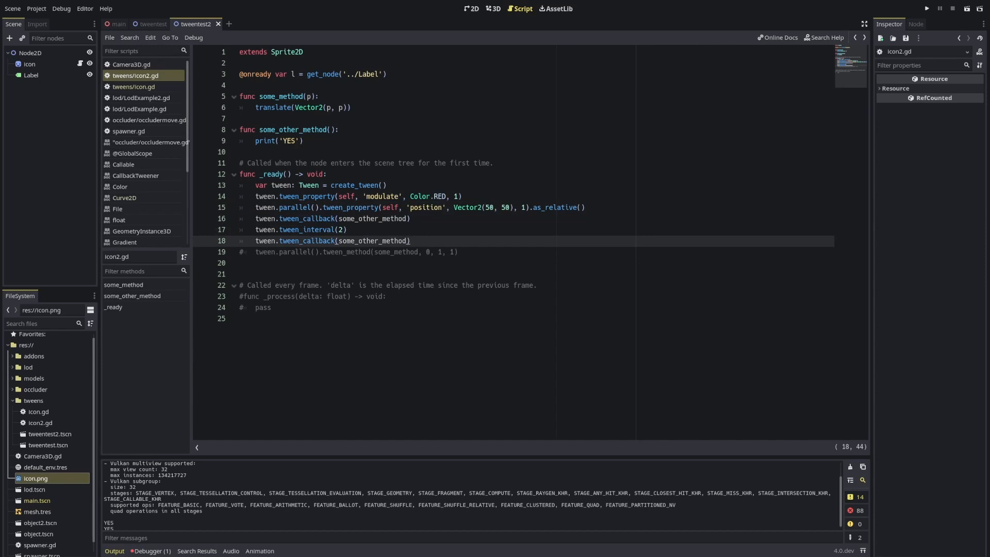
# Append empty .set_trans() and .set_ease() calls to the parallel position tween on line 15
pyautogui.doubleClick(296, 207)
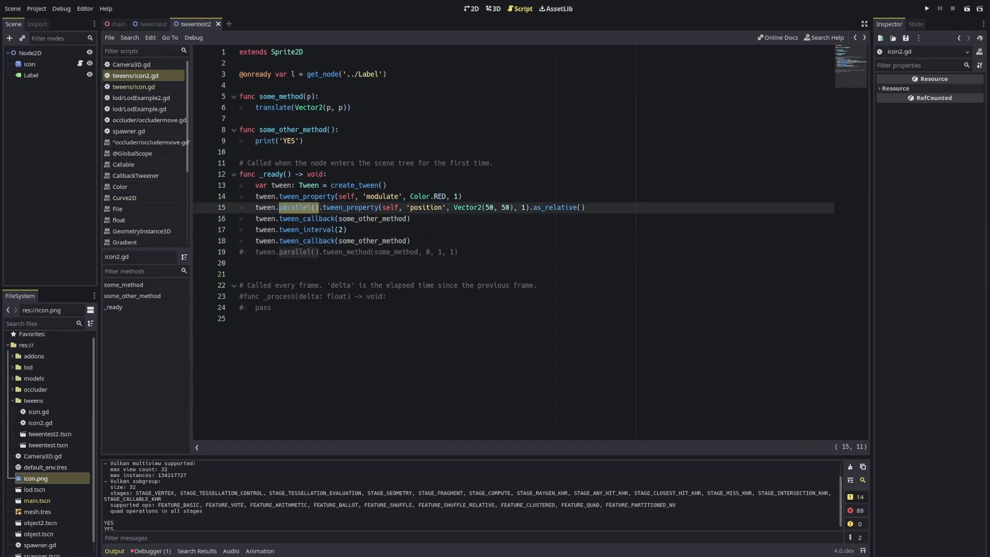
pyautogui.write('.set_trans(')
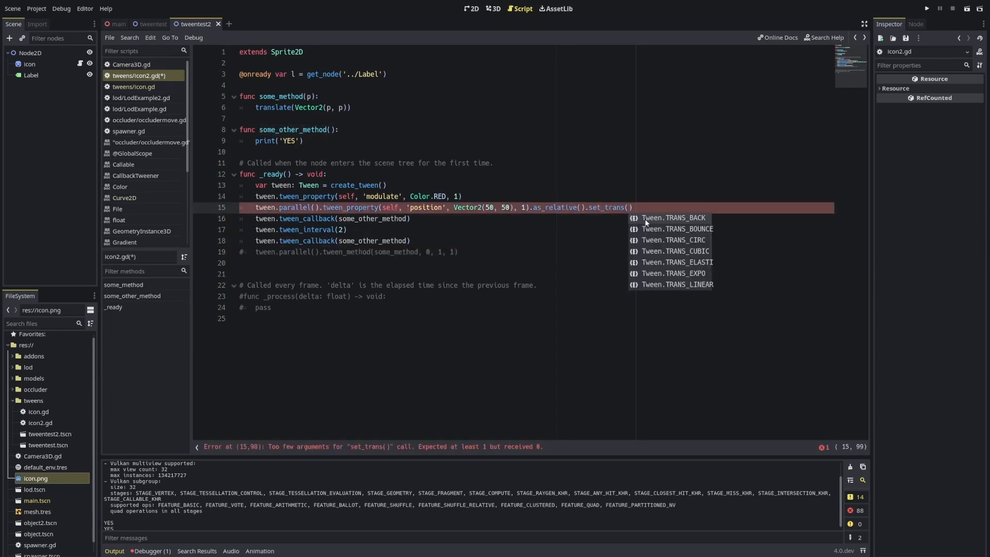
pyautogui.moveTo(673, 257)
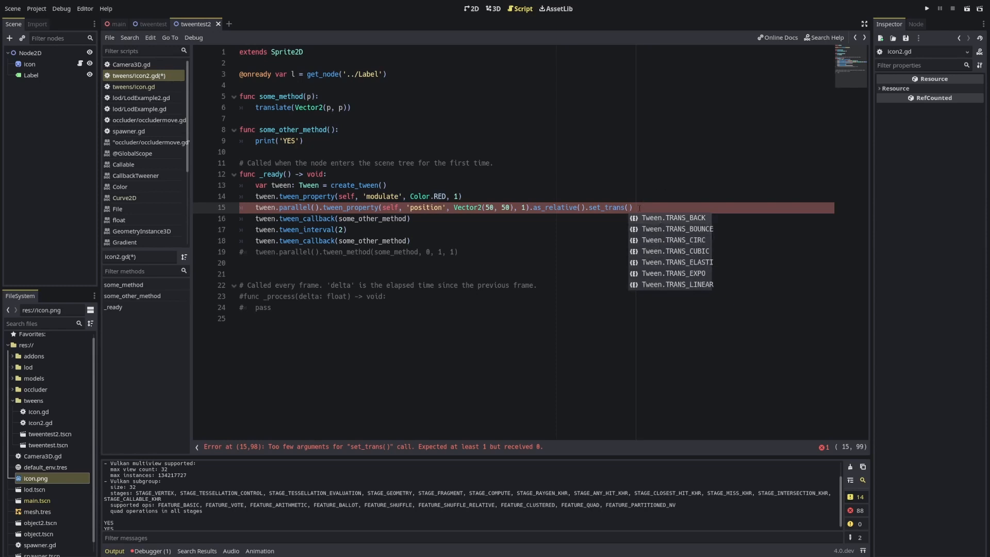
pyautogui.write('.set_ease(')
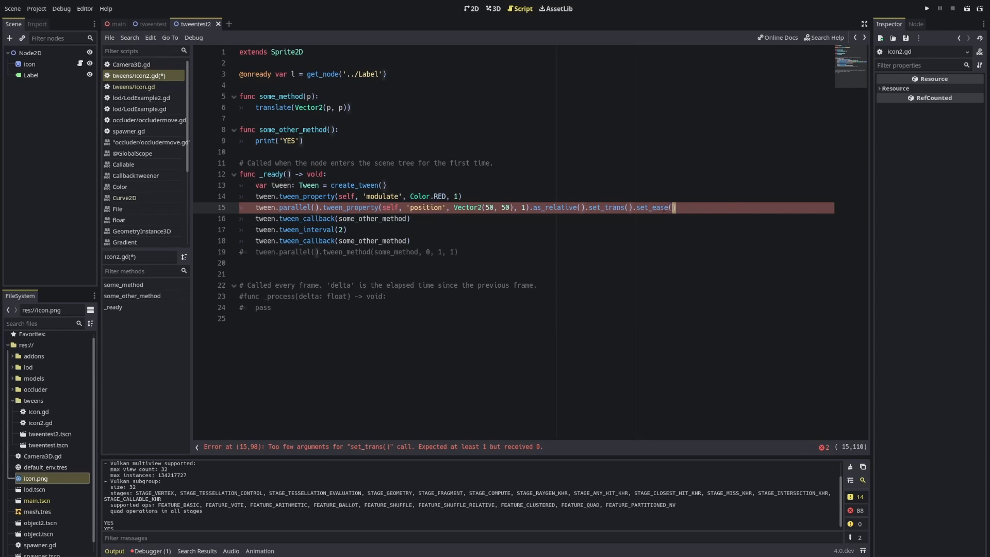
# In tweentest's icon.gd, review the delayed some_callback and the elastic parallel position tween
pyautogui.click(153, 23)
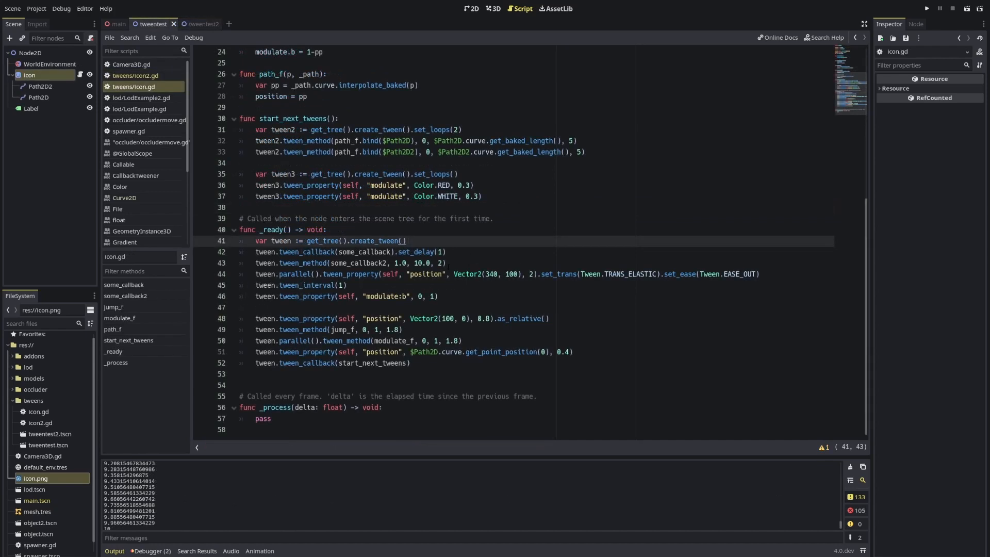
pyautogui.scroll(3)
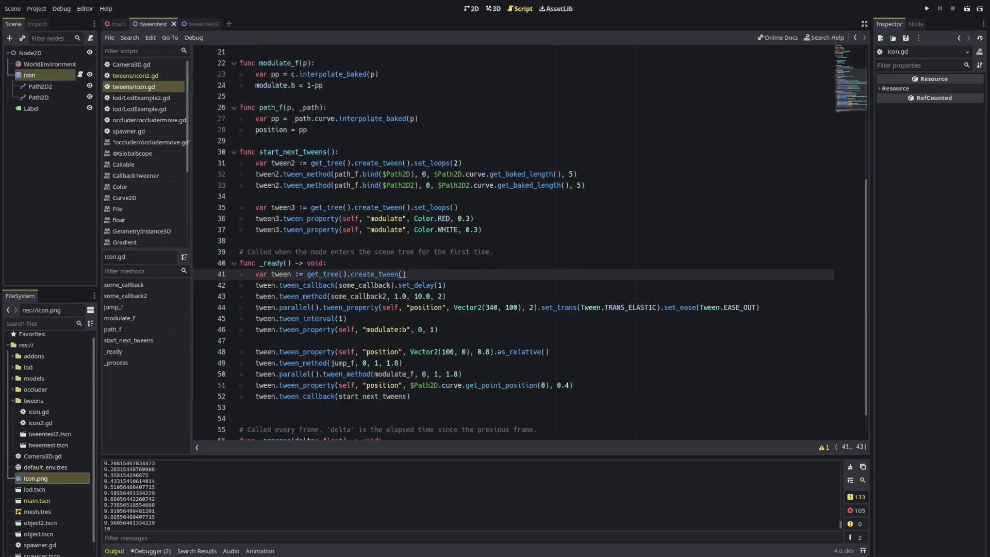
pyautogui.doubleClick(365, 252)
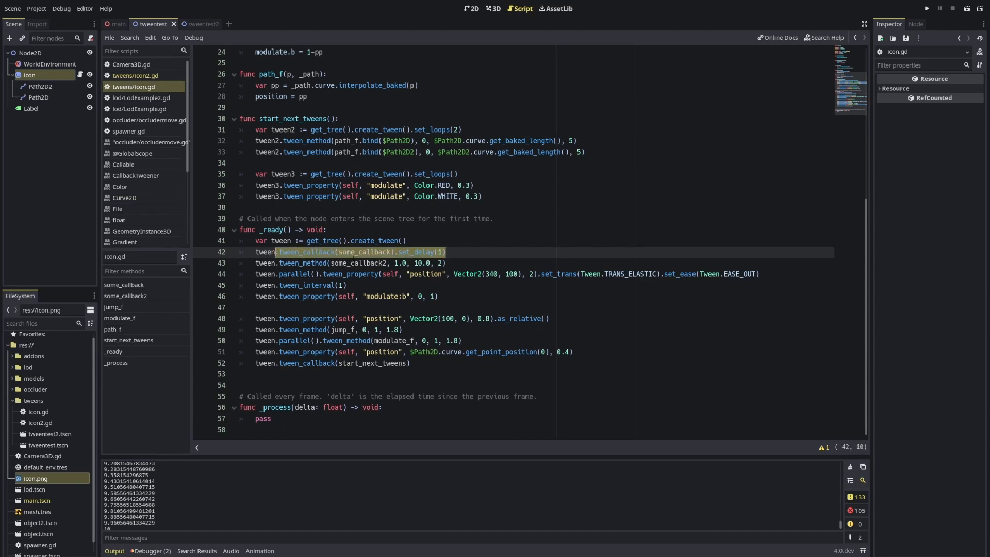
pyautogui.doubleClick(362, 251)
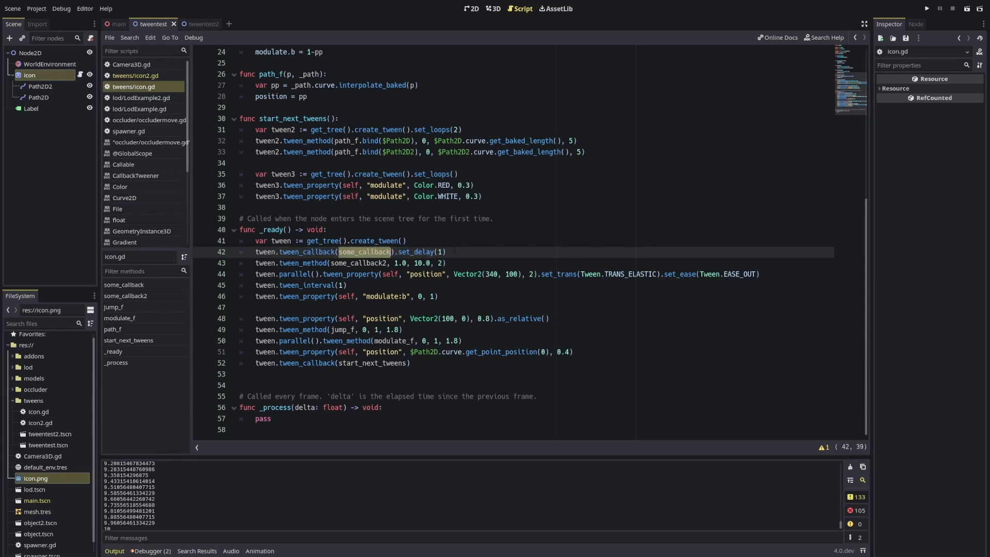
pyautogui.click(303, 262)
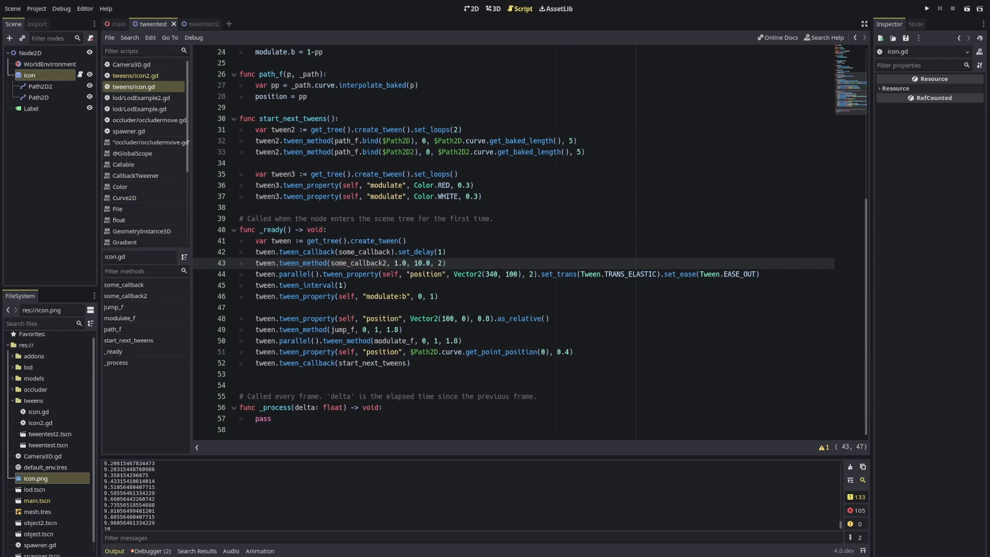
pyautogui.click(346, 274)
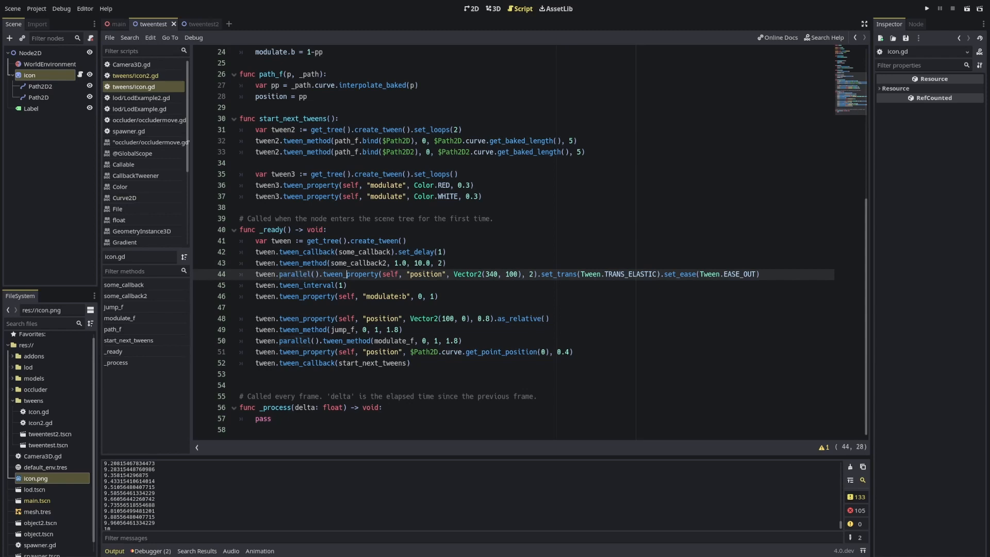
pyautogui.click(422, 274)
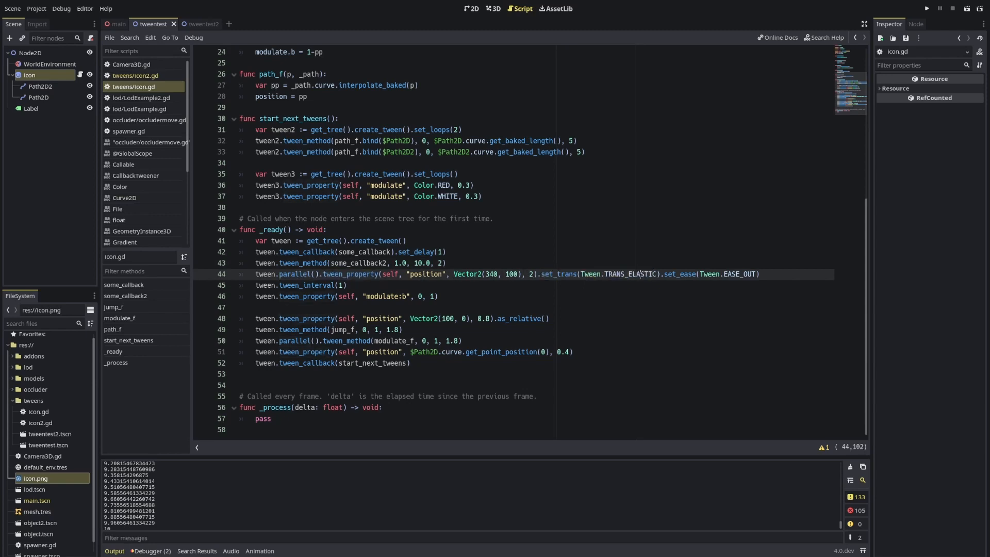
# Comment out lines 48–52 with Ctrl+K, run the scene, then close the game window
pyautogui.doubleClick(734, 273)
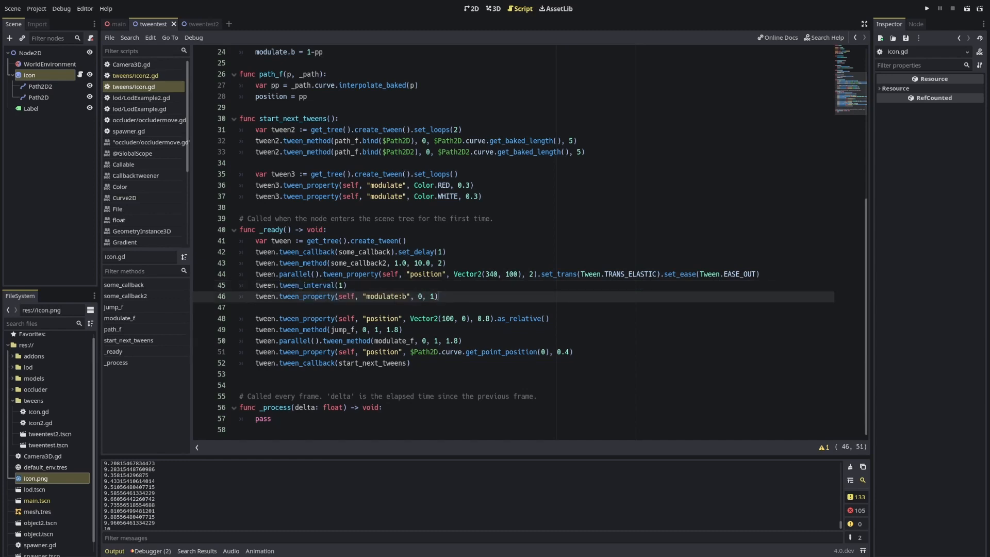
pyautogui.doubleClick(387, 297)
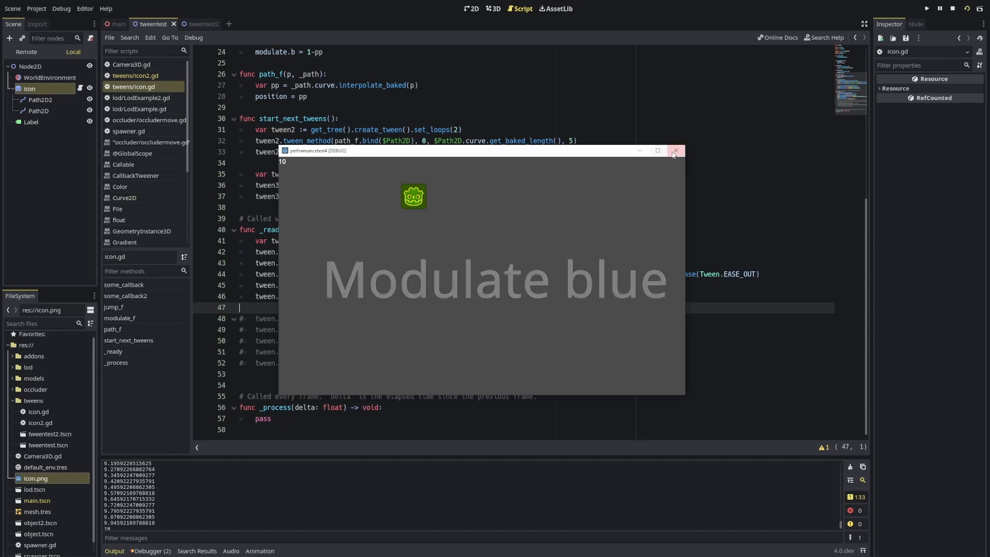
pyautogui.click(675, 151)
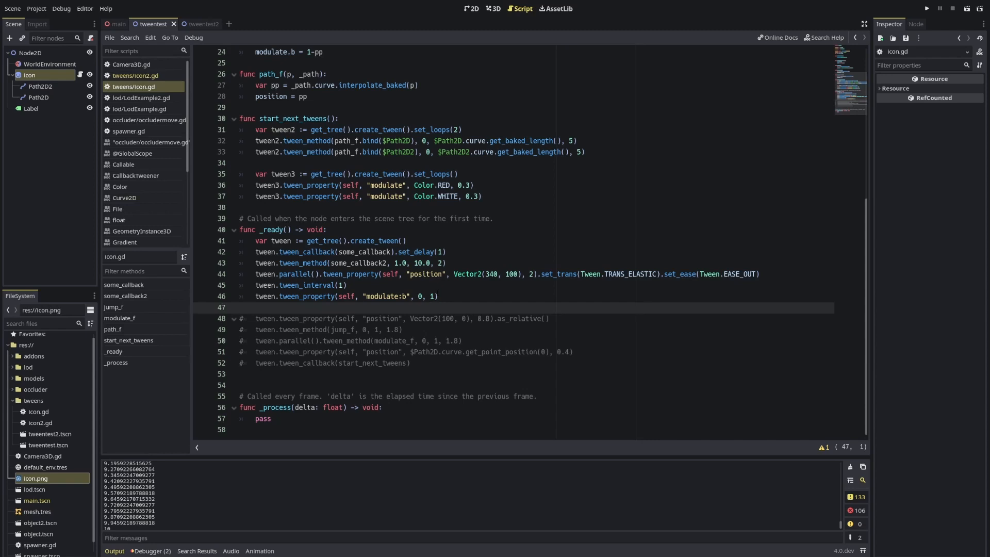
# Comment out lines 42–46, uncomment the jump_f tween_method, and view the scene's path curves
pyautogui.click(346, 284)
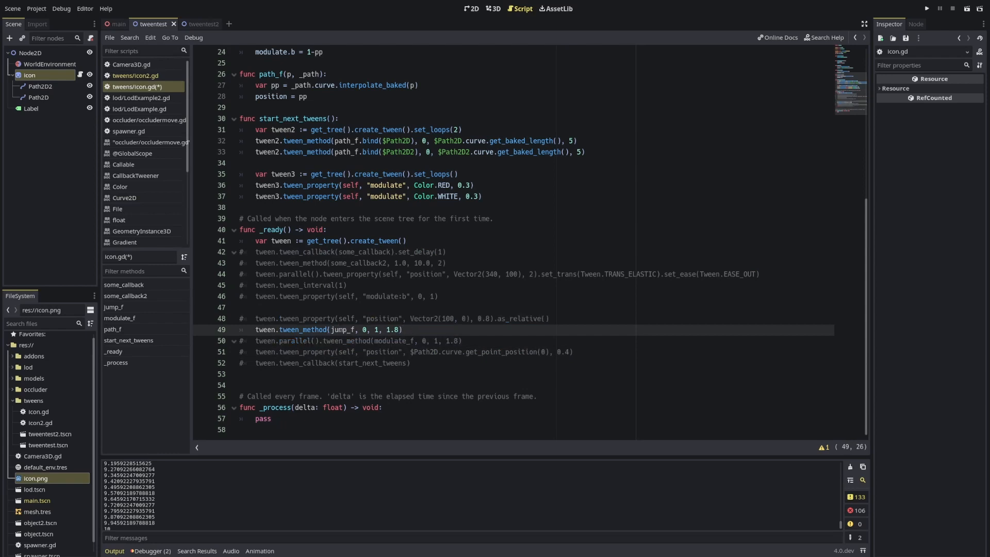
pyautogui.doubleClick(341, 329)
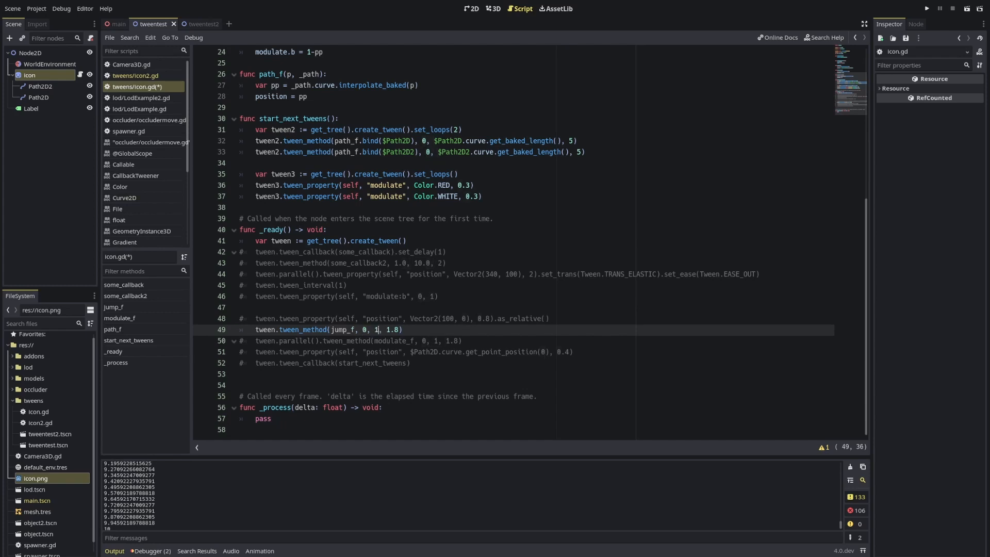
pyautogui.scroll(3)
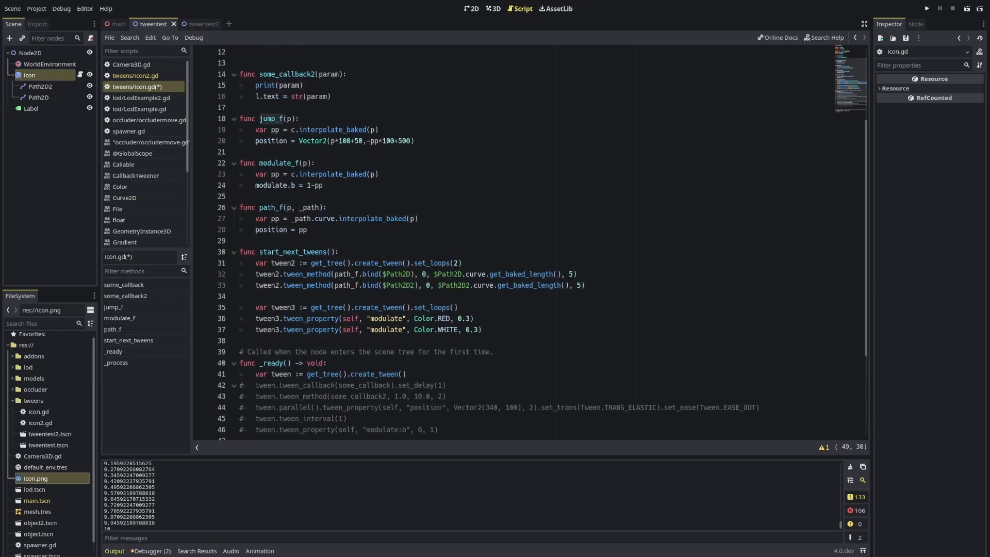
pyautogui.click(114, 307)
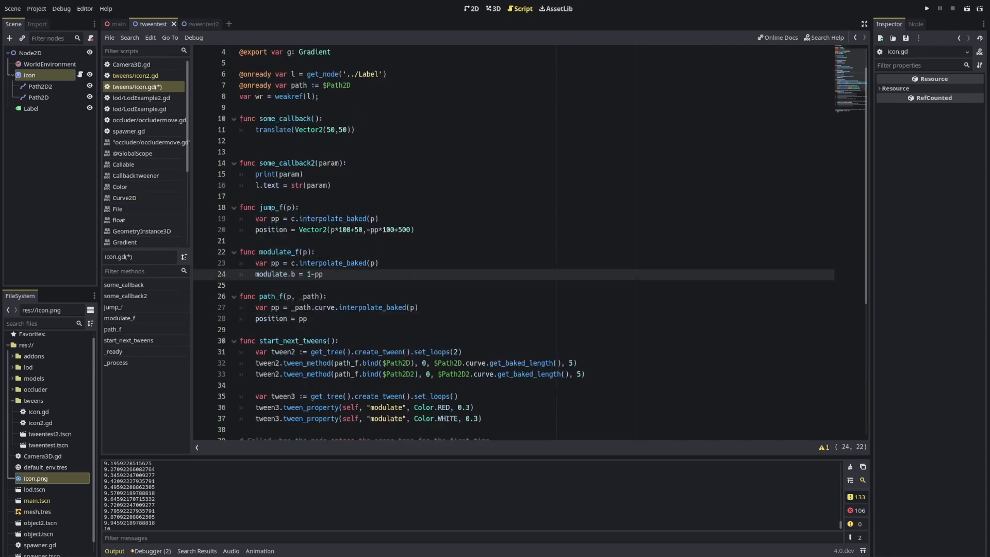
pyautogui.click(30, 75)
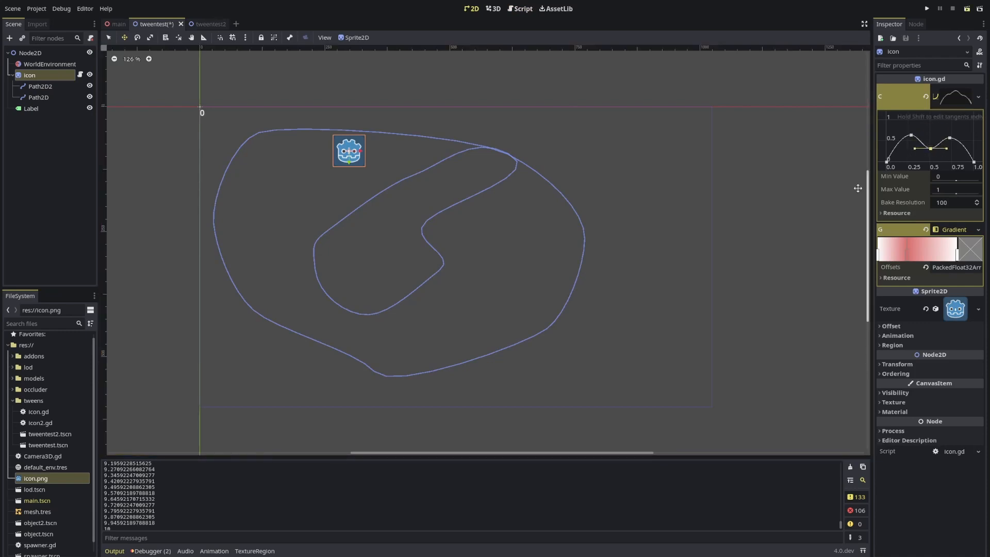
# Run the tweentest scene several times to preview the icon's jump, closing each game window
pyautogui.click(926, 8)
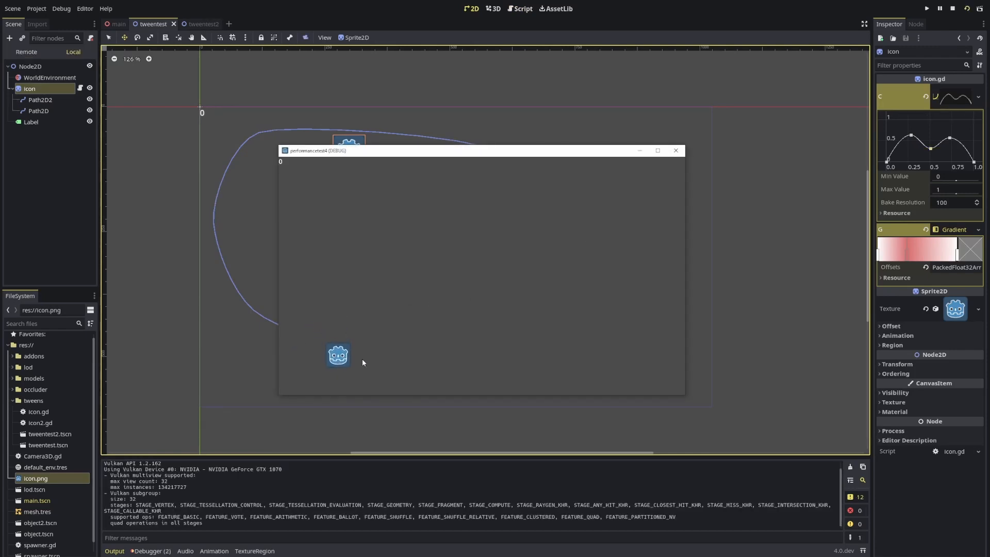
pyautogui.click(675, 150)
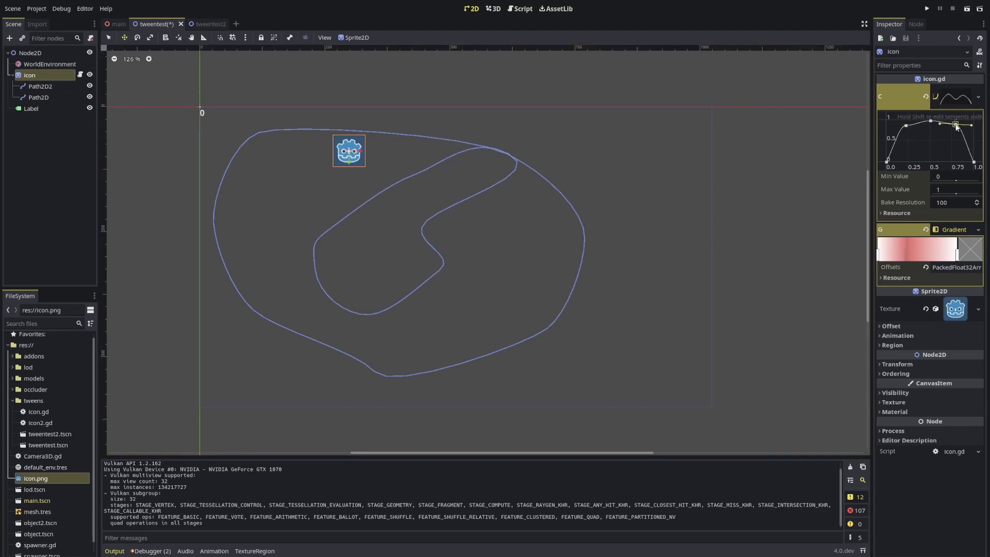
pyautogui.click(927, 9)
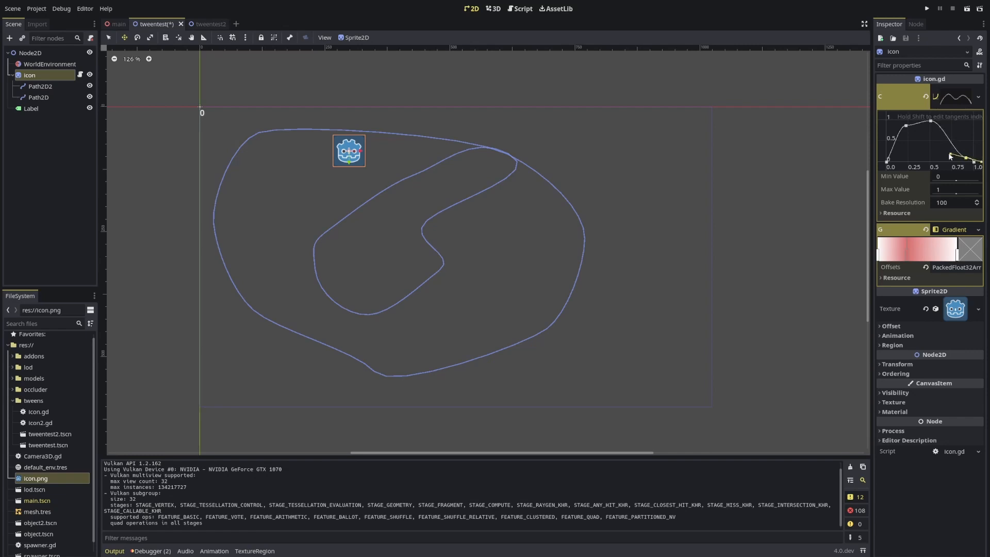
pyautogui.click(927, 9)
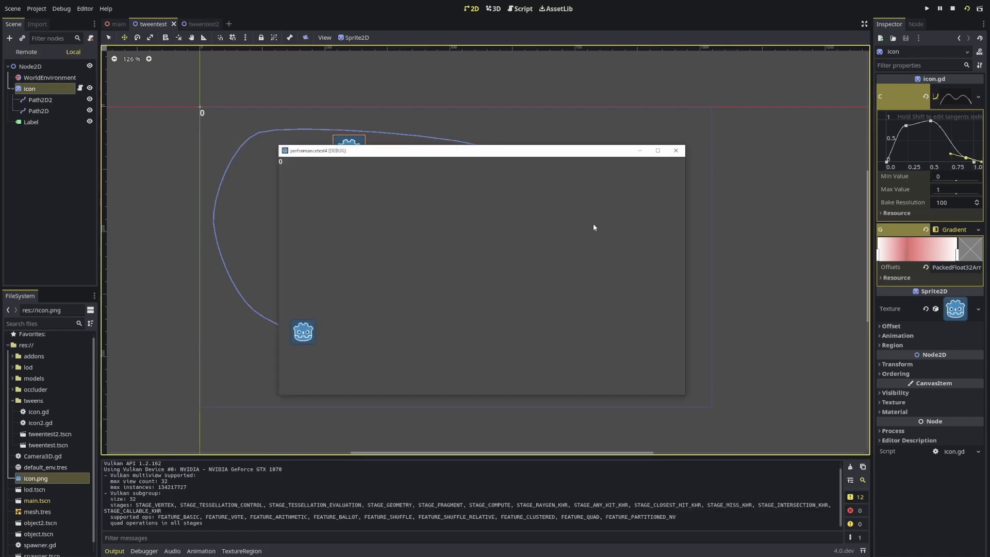
pyautogui.click(522, 8)
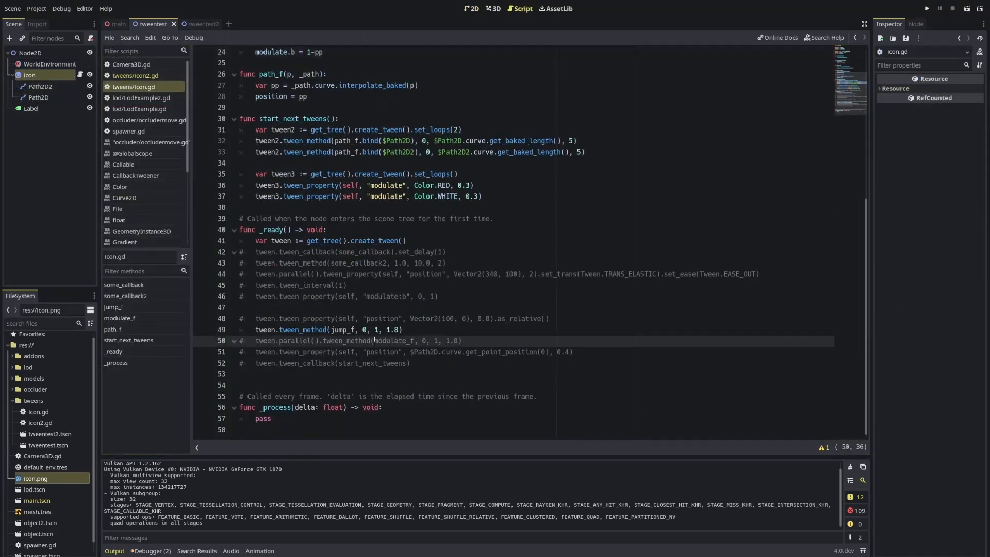
# Uncomment the parallel modulate_f tween_method line, save with Ctrl+S, and return to 2D
pyautogui.doubleClick(348, 340)
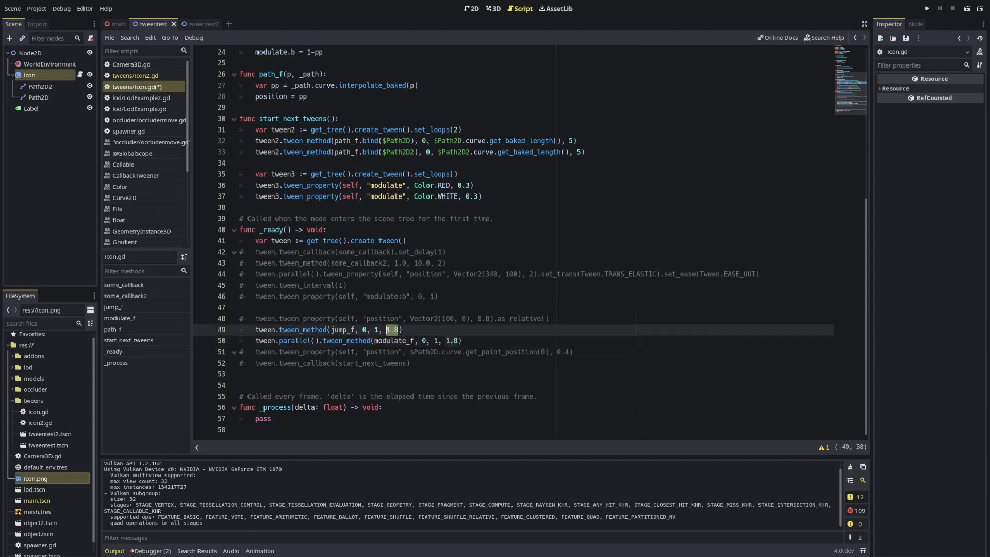
pyautogui.scroll(3)
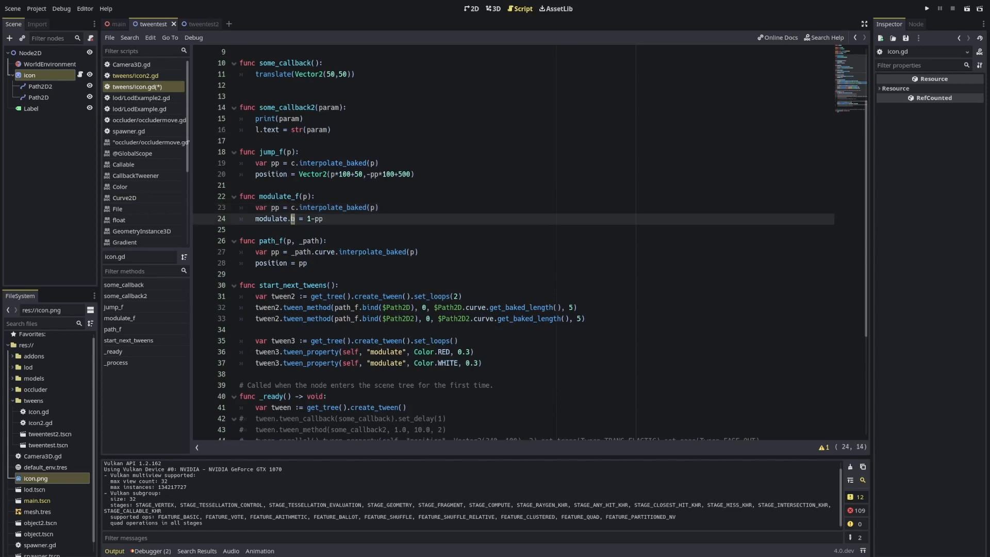
pyautogui.press('ctrl+s')
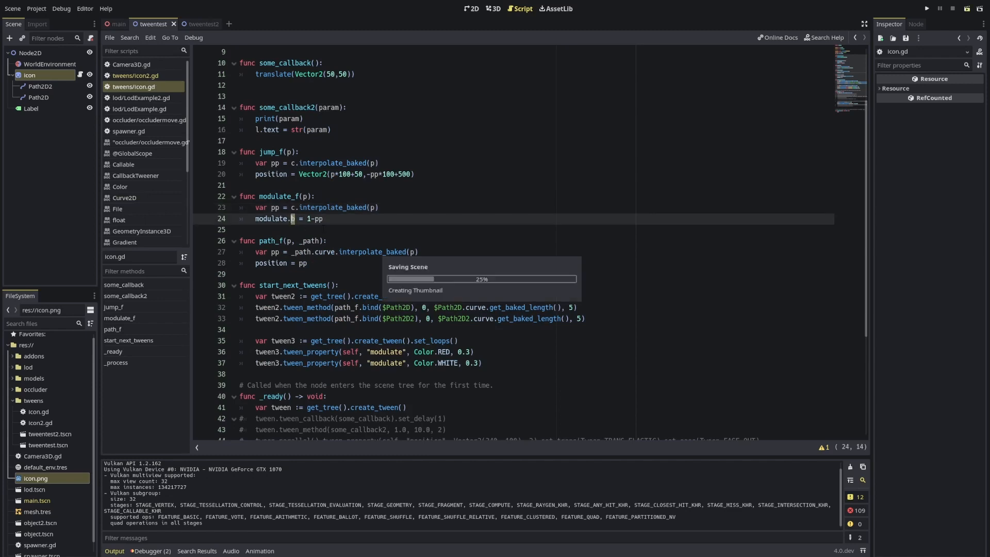
pyautogui.click(926, 9)
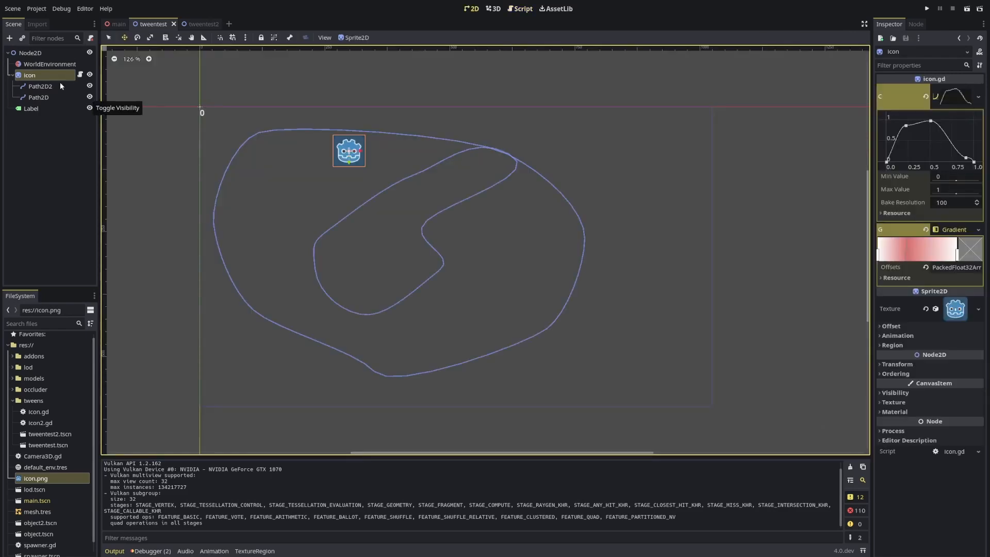
pyautogui.moveTo(909, 258)
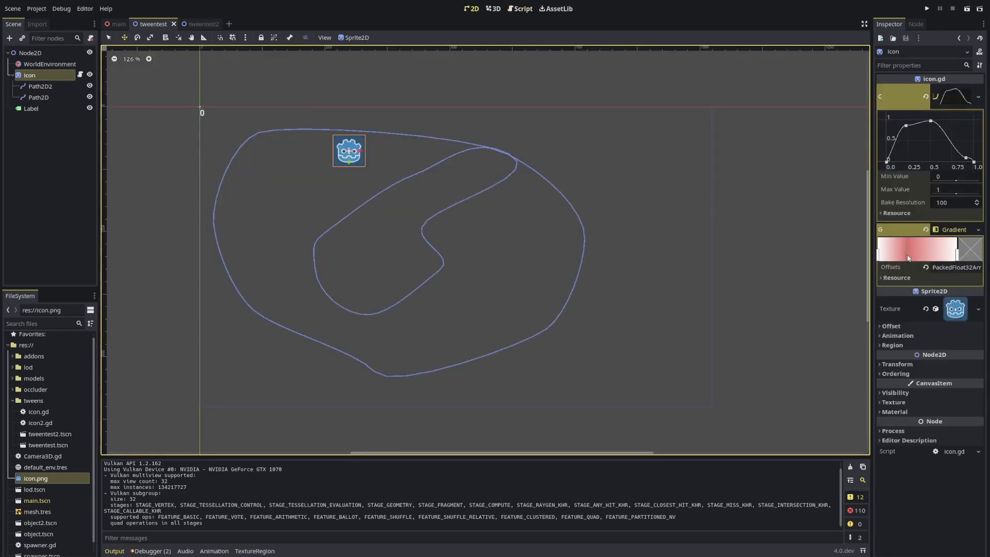
# Set modulate to g.interpolate(pp) in modulate_f and adjust gradient G's colour stops
pyautogui.click(957, 248)
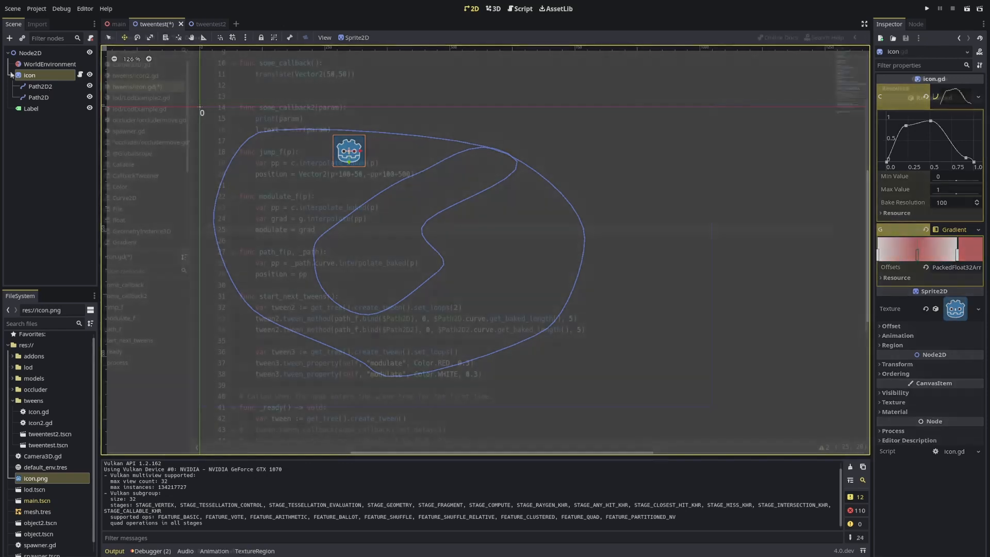
pyautogui.click(522, 8)
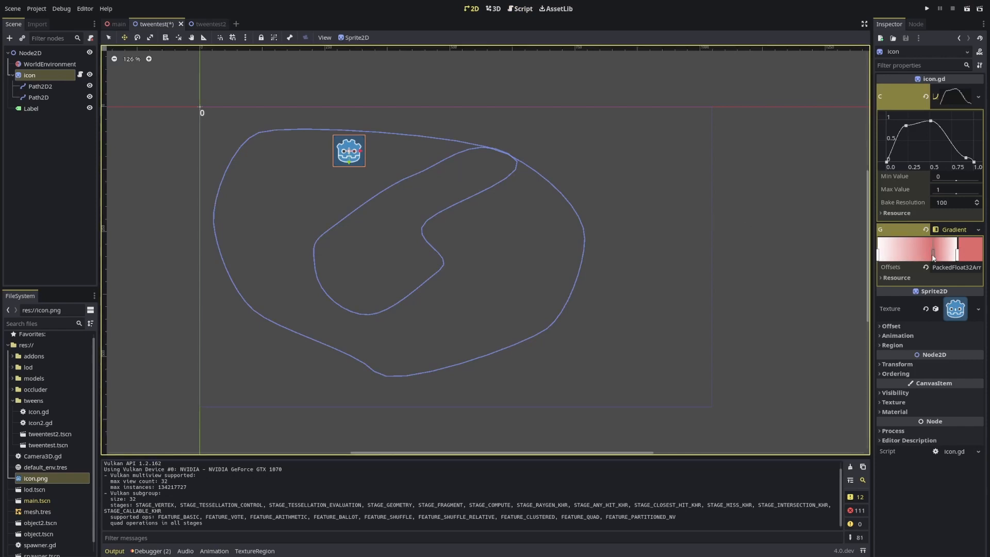
pyautogui.click(523, 8)
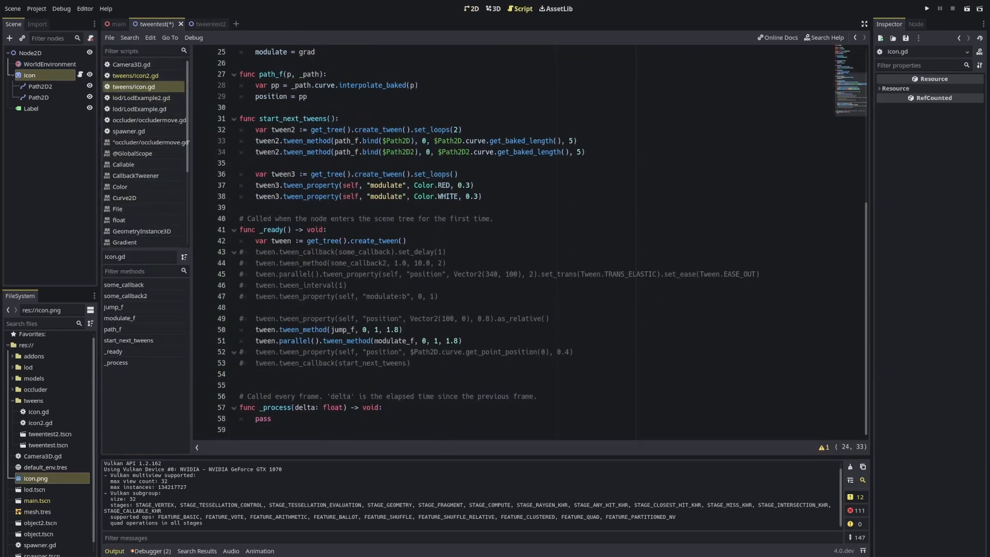
# Create a PathFollow2D child node by searching 'path' in the Add Child Node dialog
pyautogui.click(372, 352)
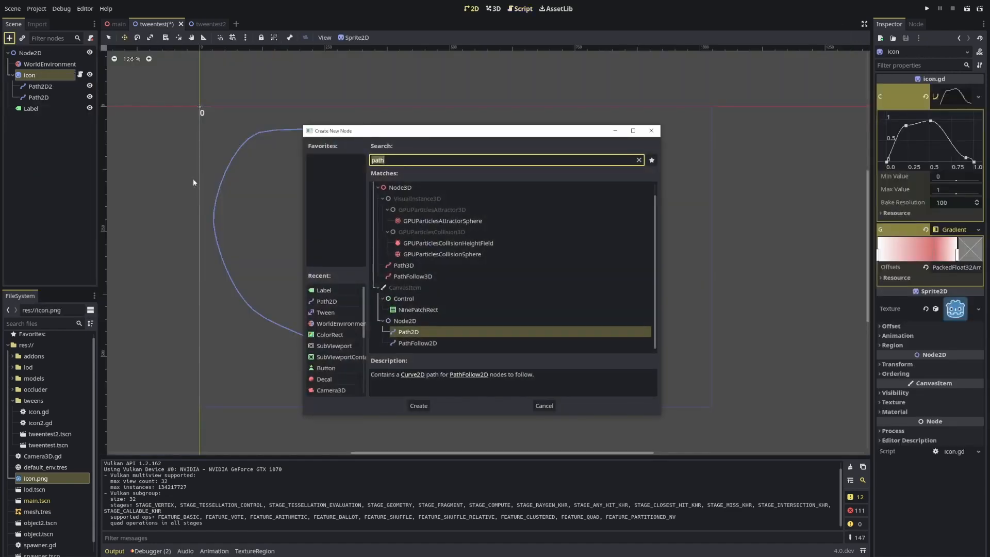
pyautogui.moveTo(406, 191)
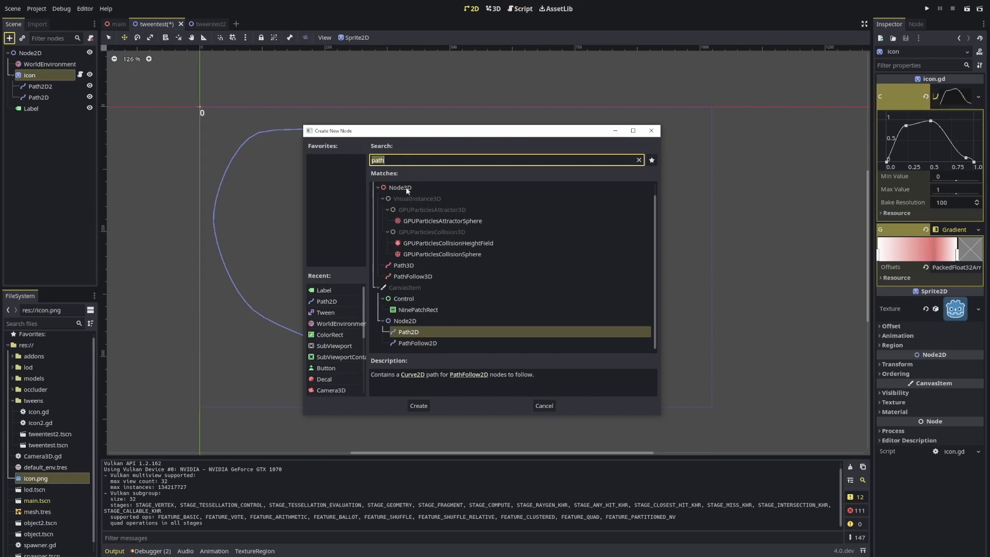
pyautogui.moveTo(414, 322)
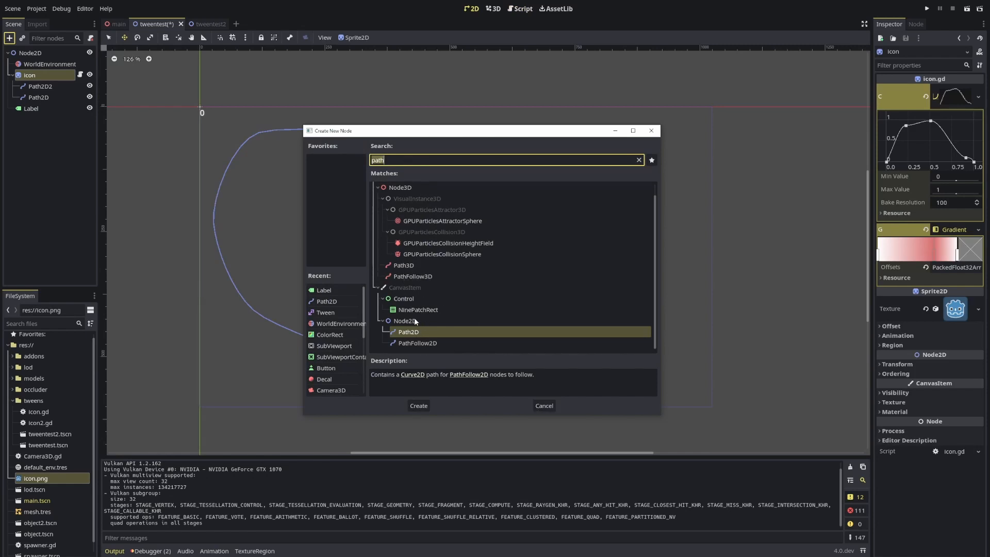
pyautogui.click(418, 343)
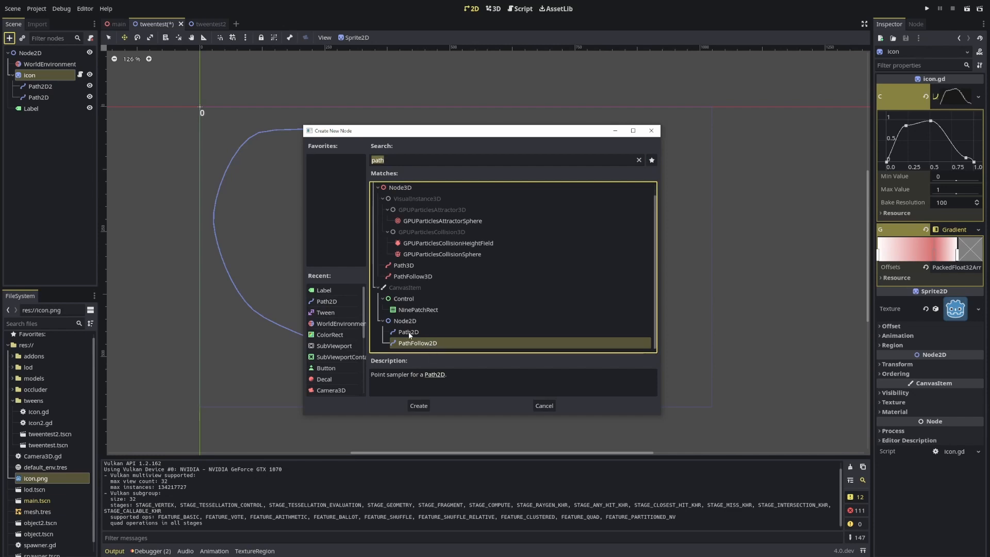
pyautogui.click(418, 405)
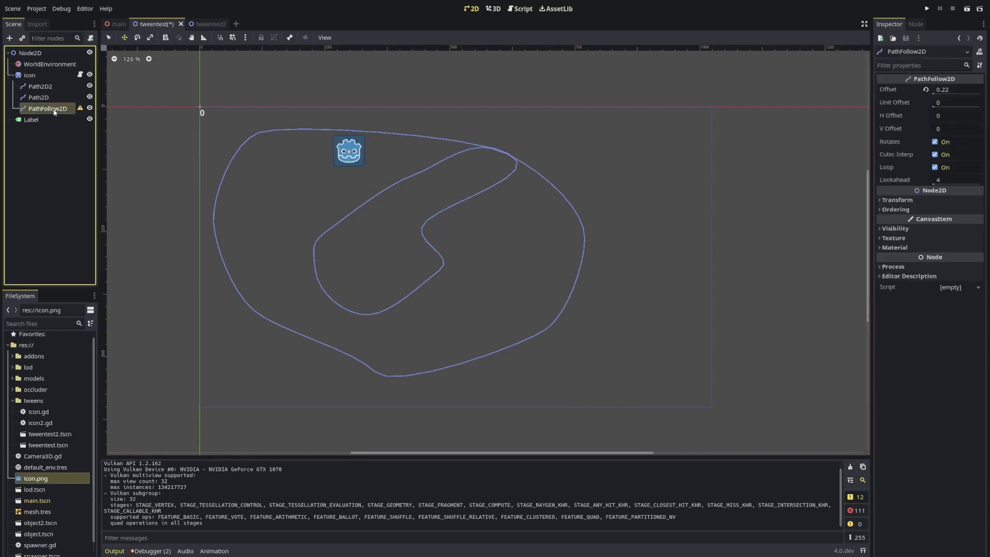
# Undo the PathFollow2D node and enable the get_point_position(0) tween and start_next_tweens callback
pyautogui.click(520, 8)
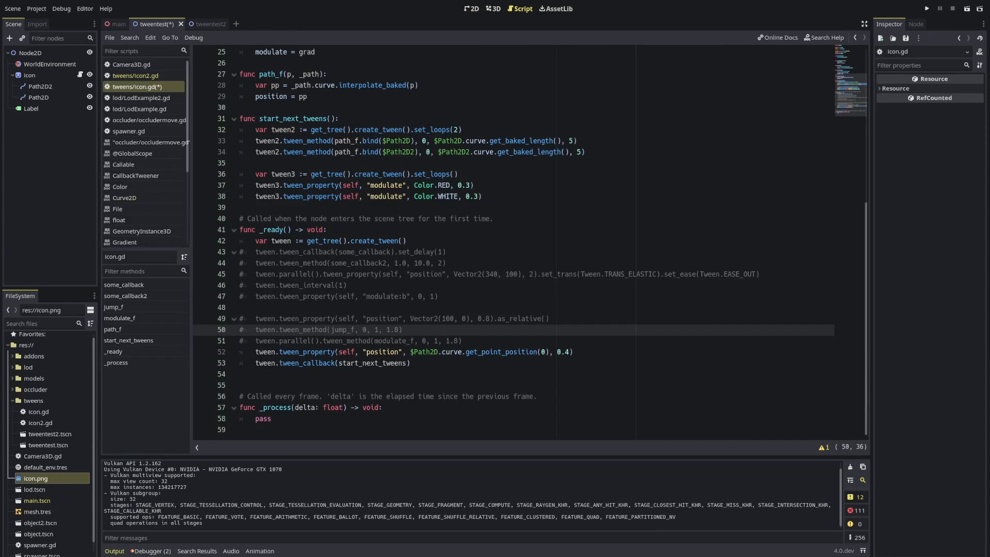
pyautogui.doubleClick(527, 352)
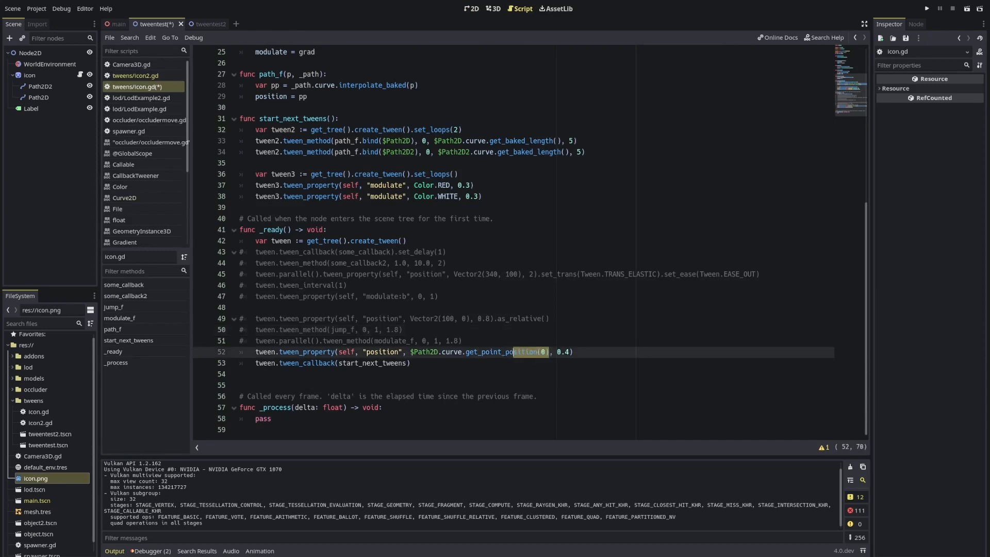
pyautogui.doubleClick(499, 352)
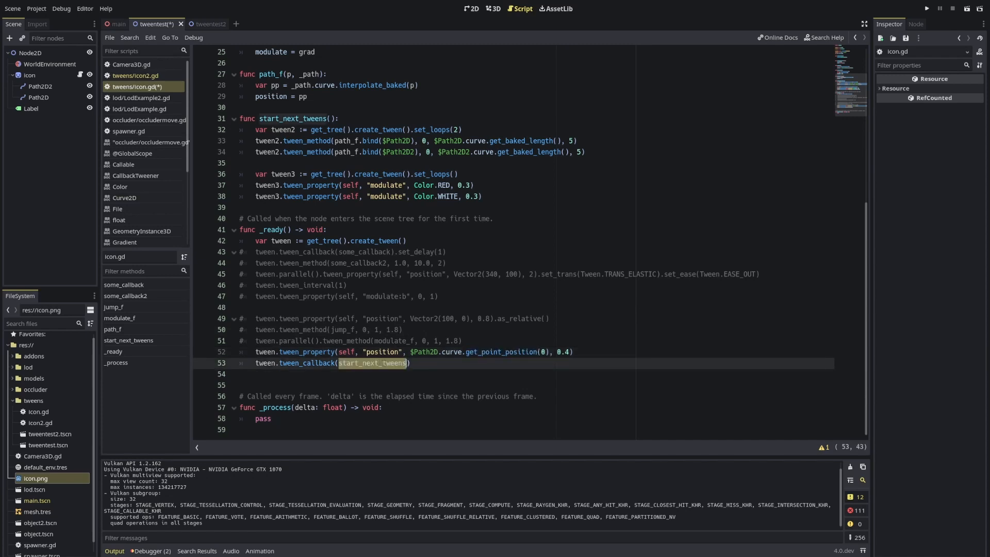
pyautogui.scroll(3)
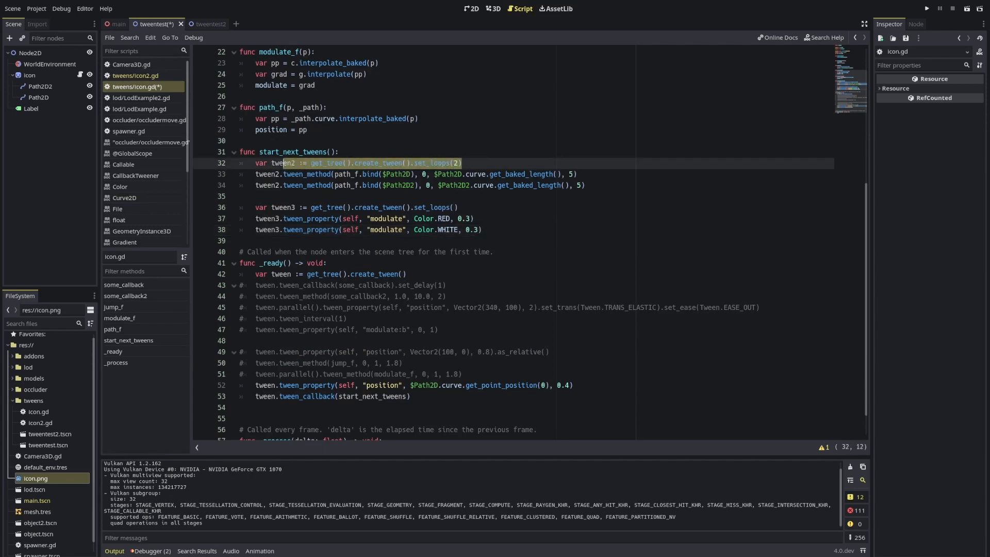
# Review start_next_tweens: tween2 loops twice, tween3 loops endlessly along Path2D2
pyautogui.click(454, 208)
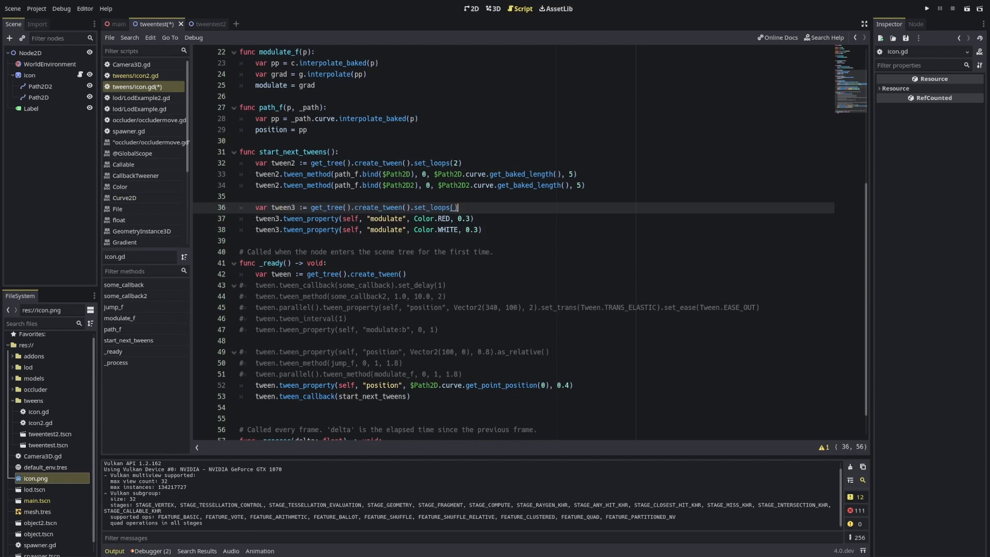
pyautogui.click(457, 163)
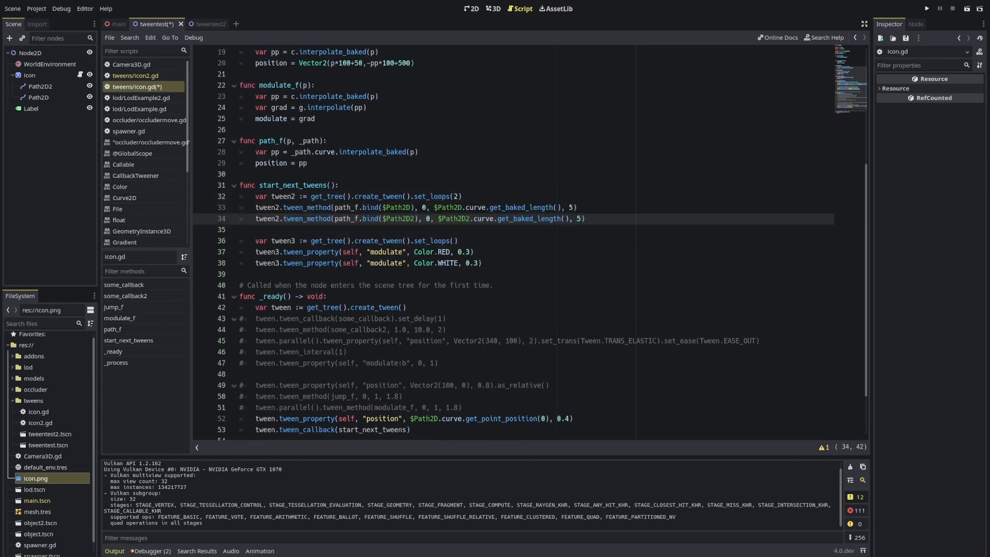
pyautogui.doubleClick(398, 207)
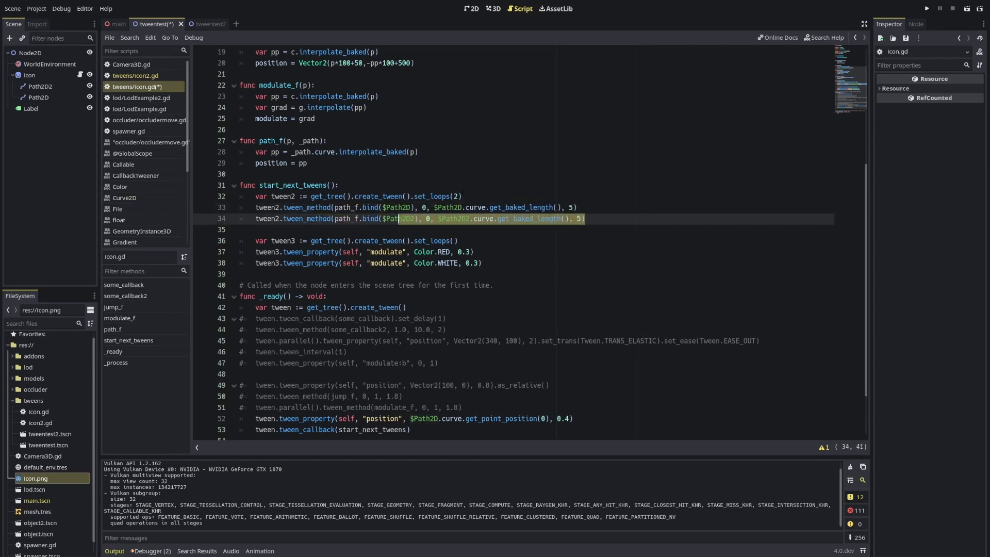
pyautogui.doubleClick(281, 241)
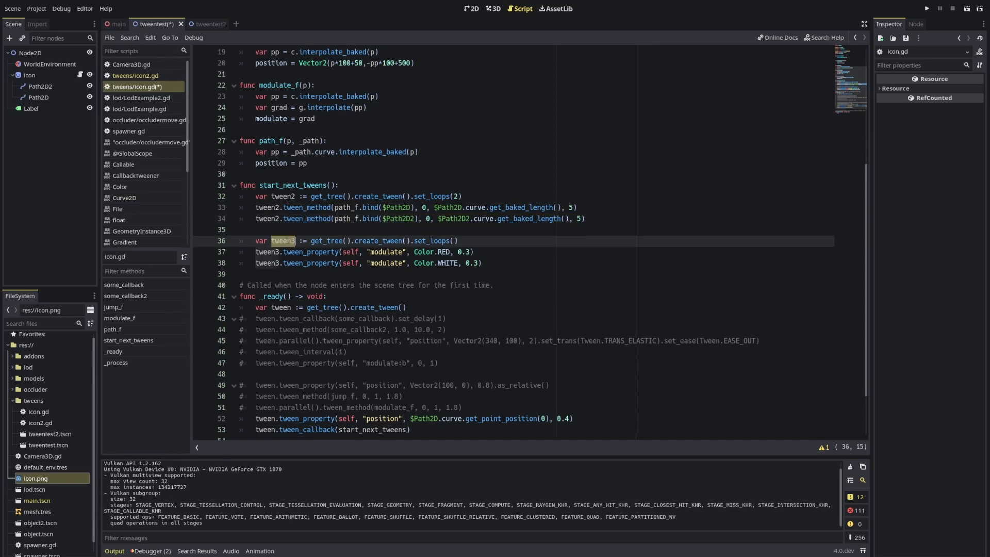
pyautogui.doubleClick(387, 253)
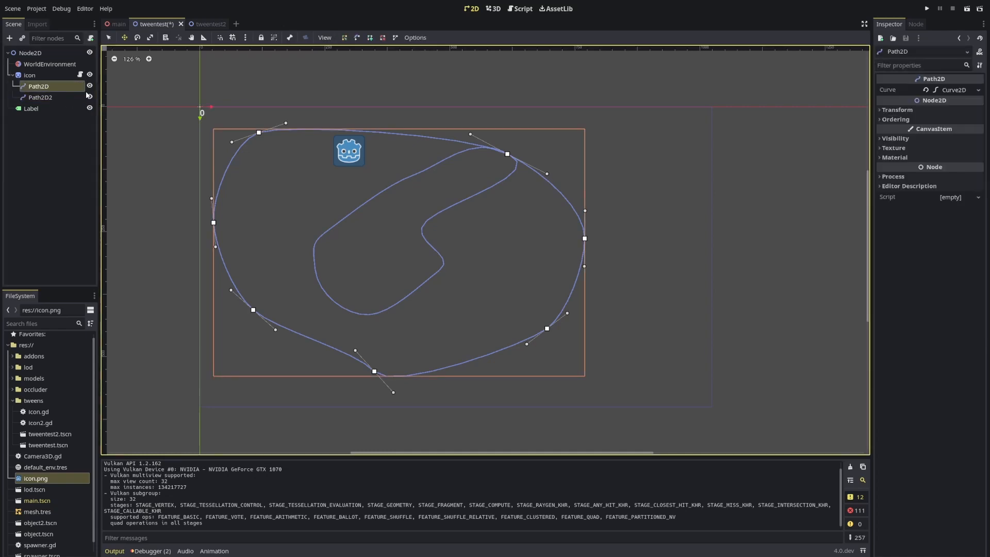
# Check Path2D2's curve, run the scene with F6 to watch the red-tinted icon, then reselect Path2D2
pyautogui.click(40, 97)
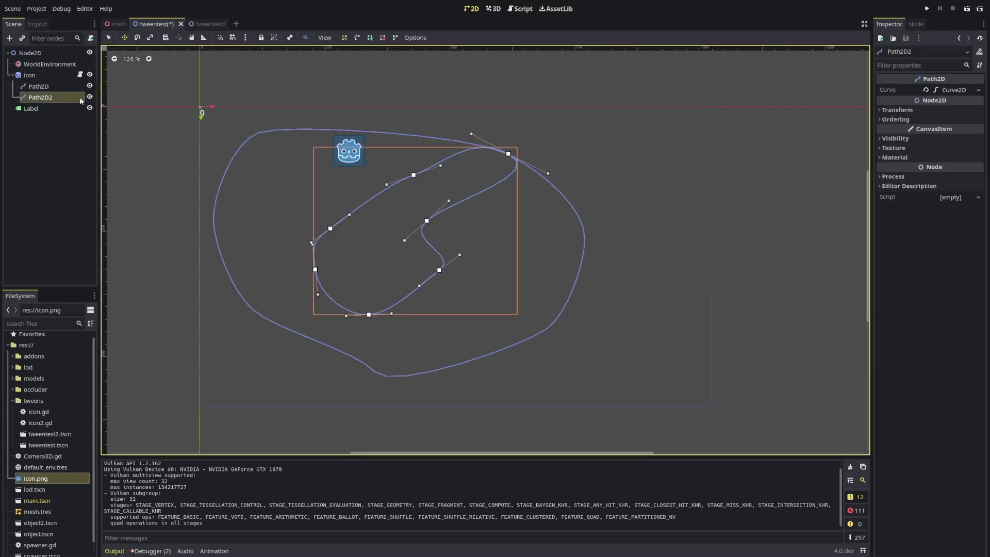
pyautogui.click(29, 74)
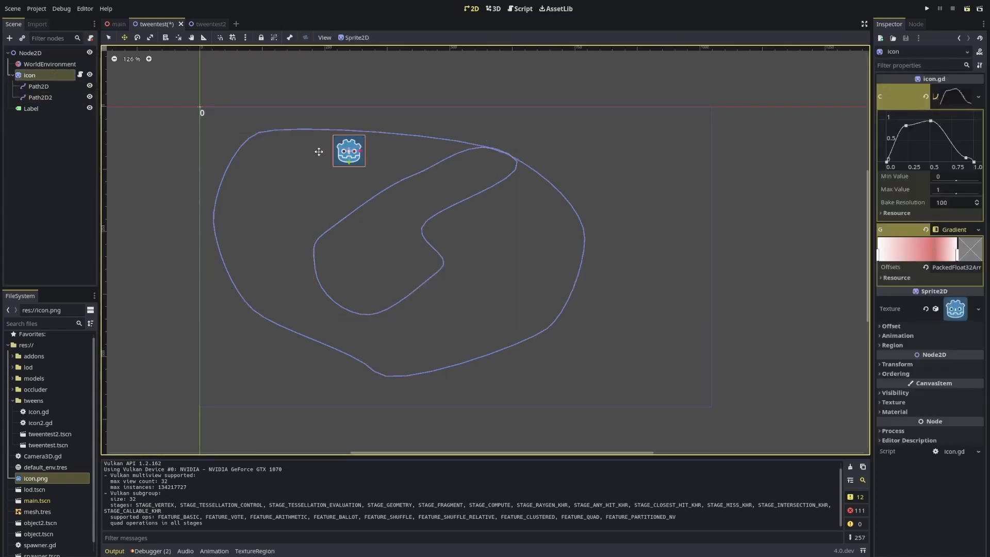
pyautogui.click(926, 8)
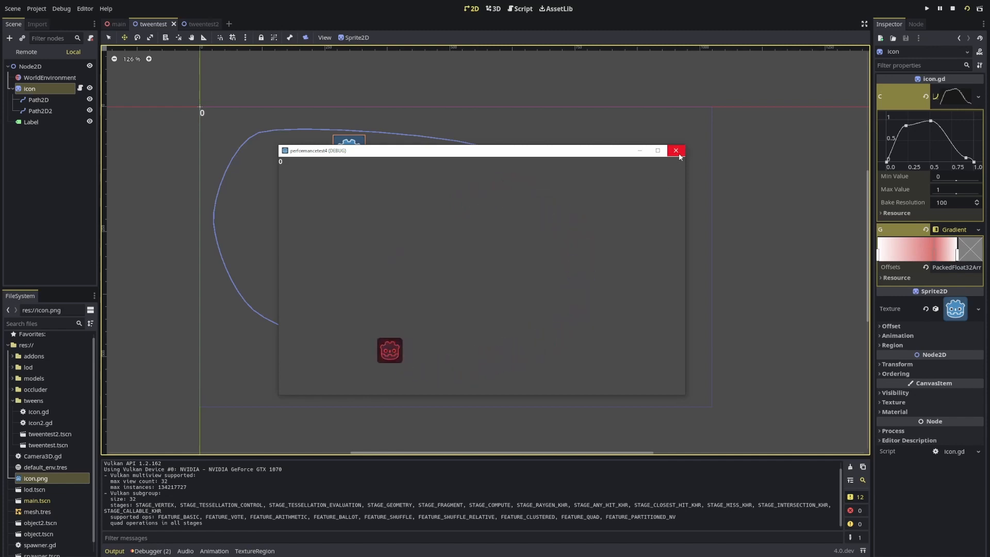
pyautogui.click(675, 150)
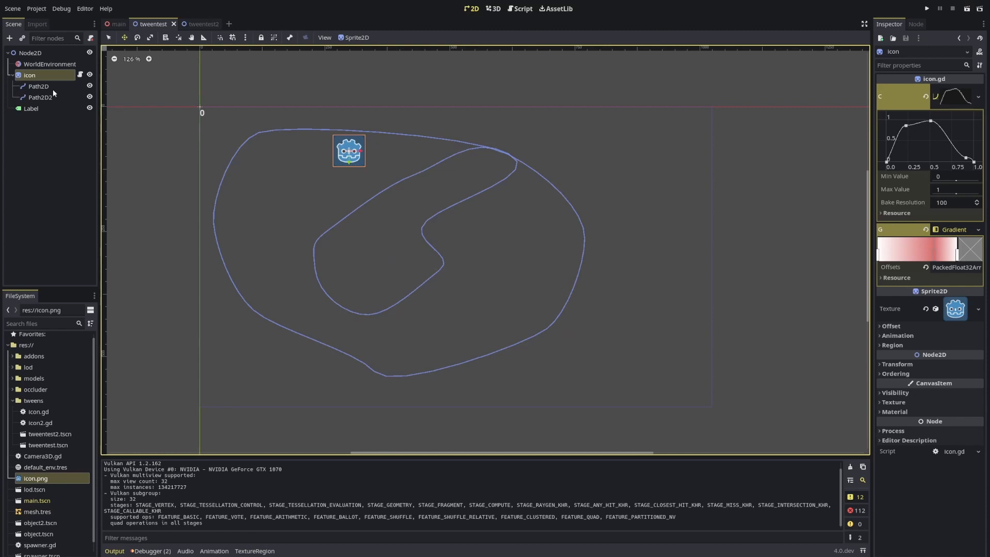
pyautogui.click(38, 97)
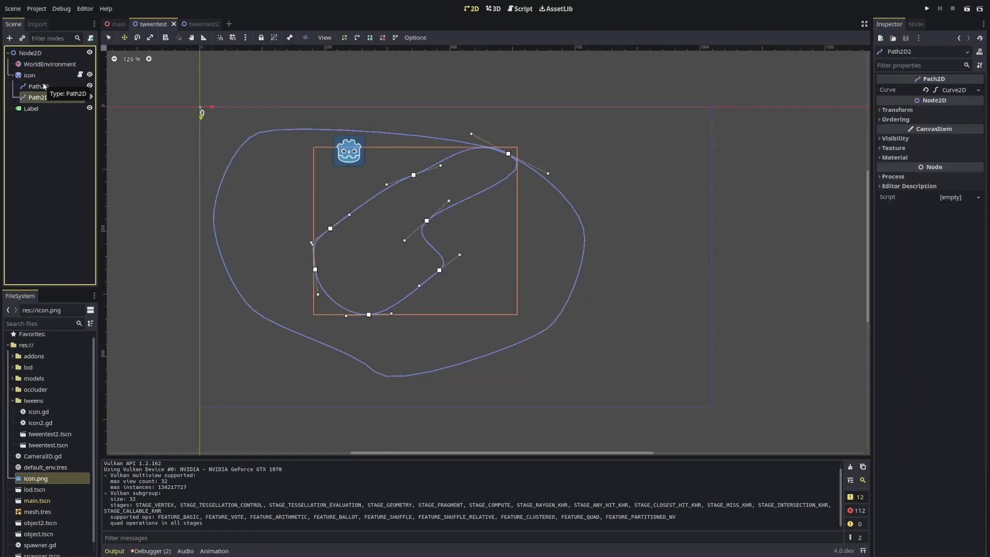